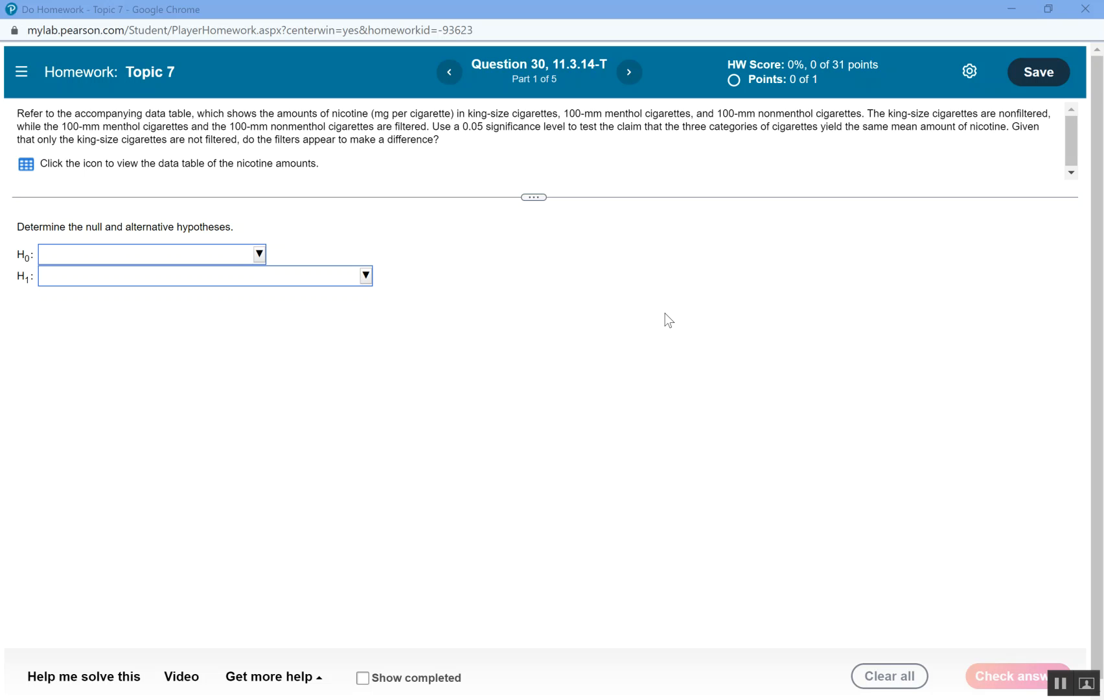
mouse_move(452, 230)
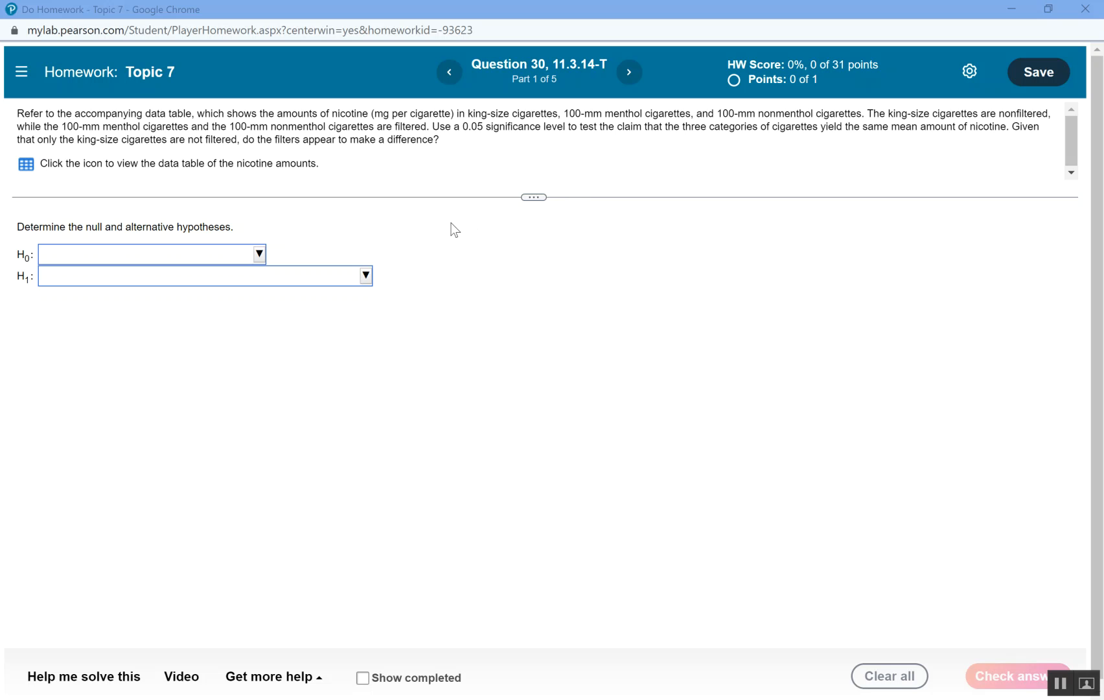
mouse_move(435, 153)
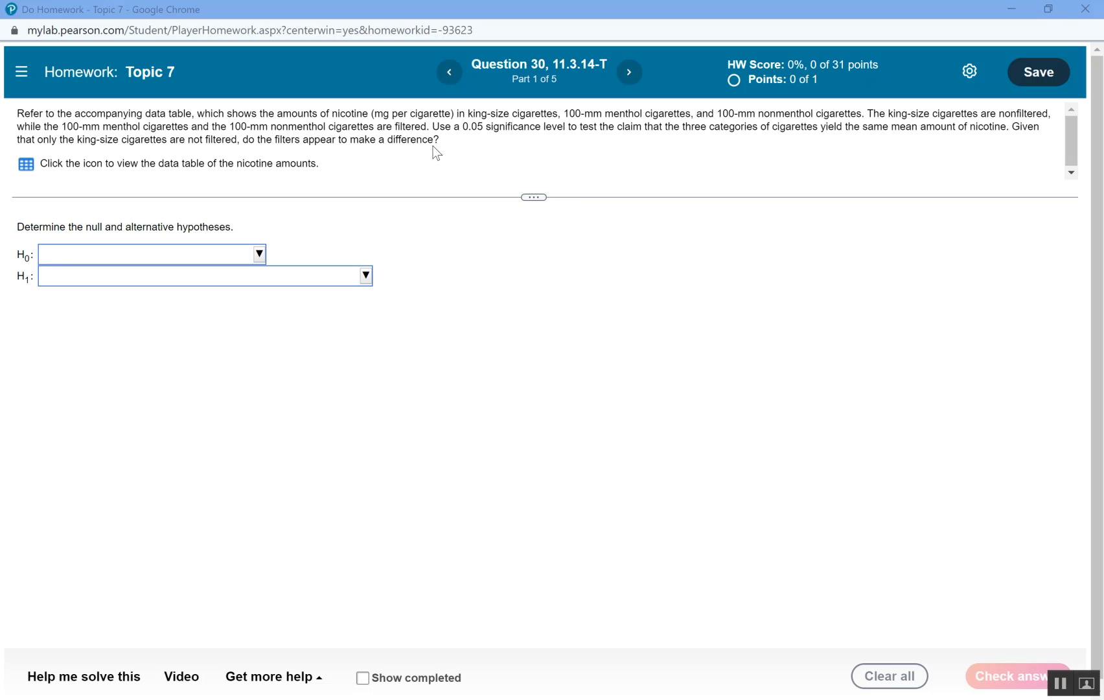
mouse_move(549, 206)
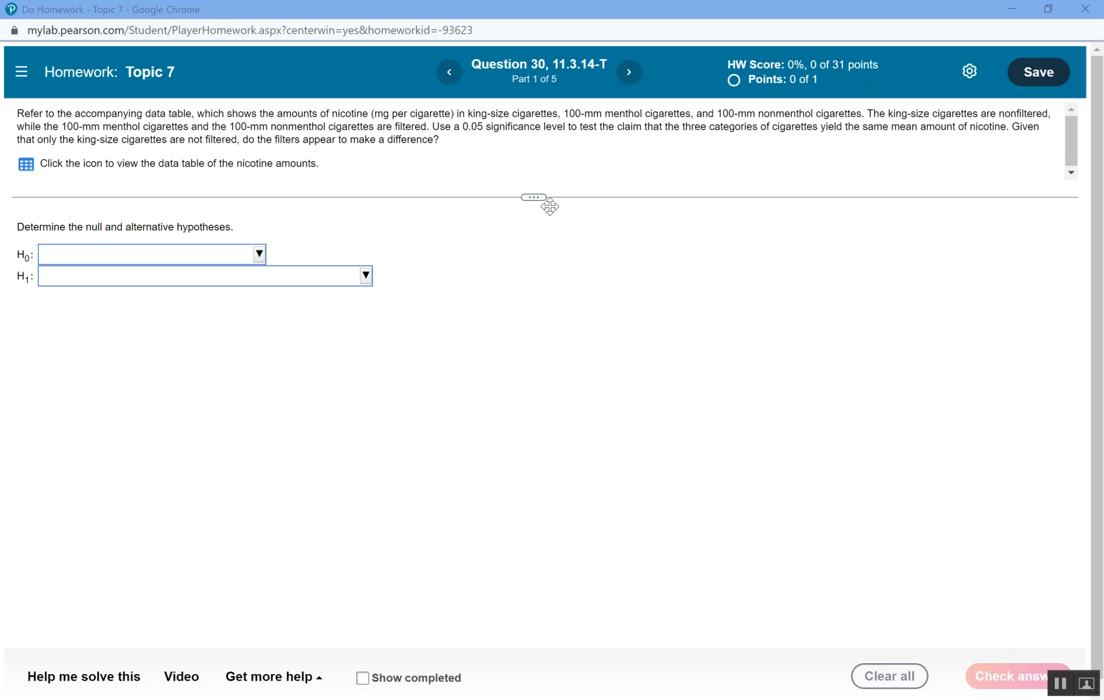
mouse_move(492, 108)
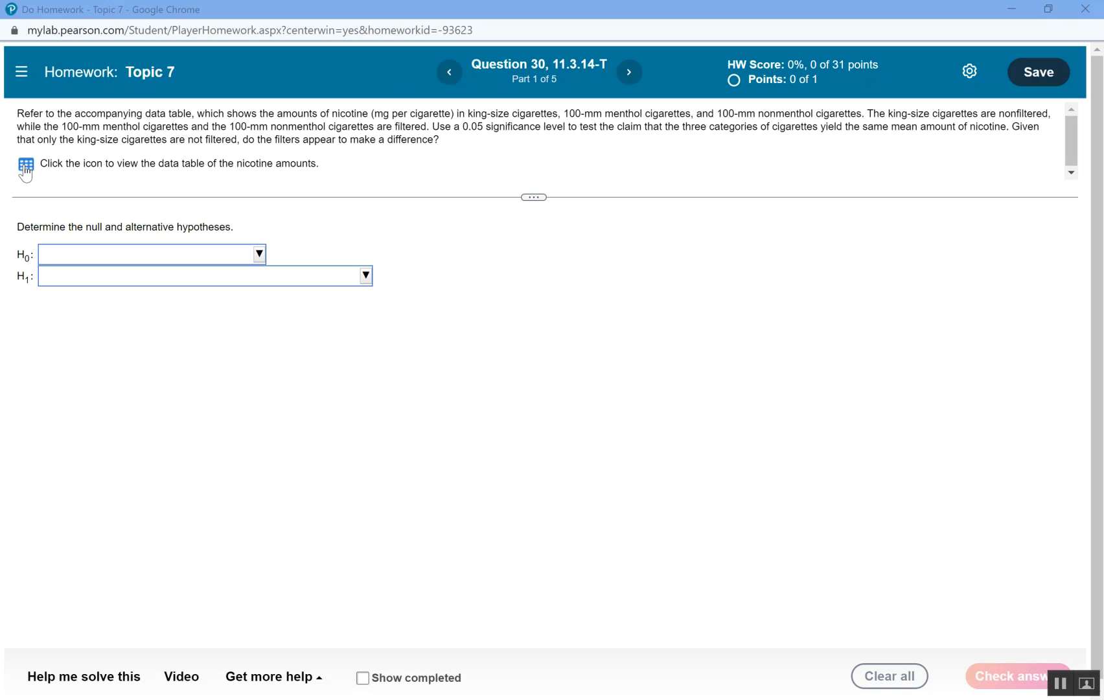
- Answer H0: μ1 = μ2 = μ3 and H1: at least one mean differs, and check the answer
left_click(24, 165)
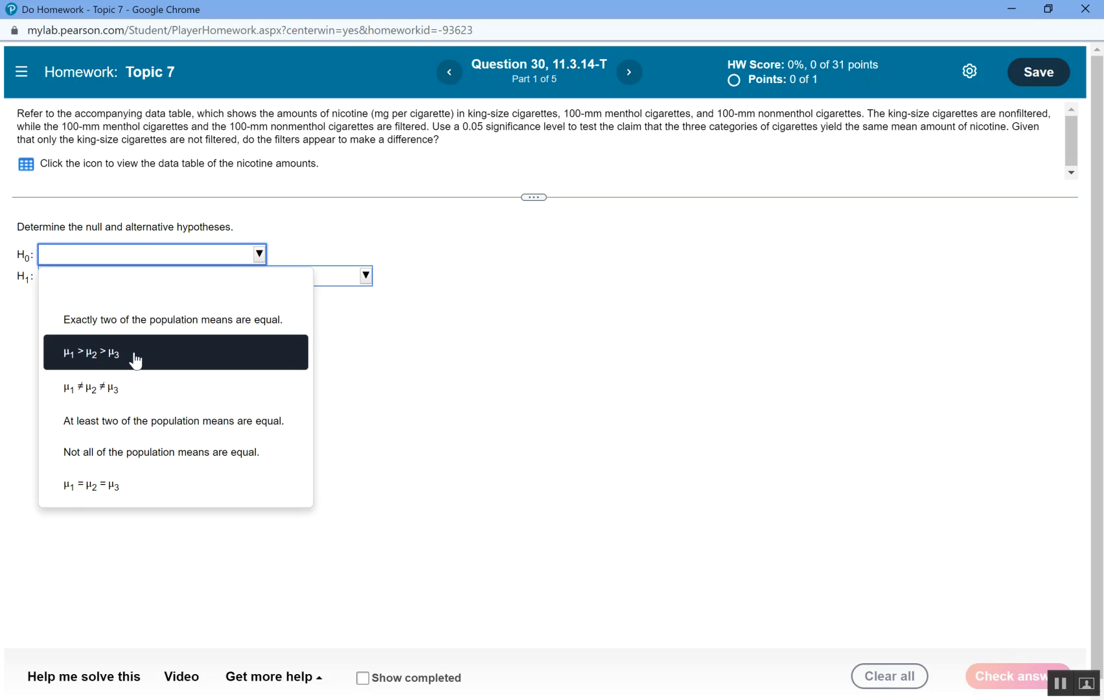
left_click(91, 484)
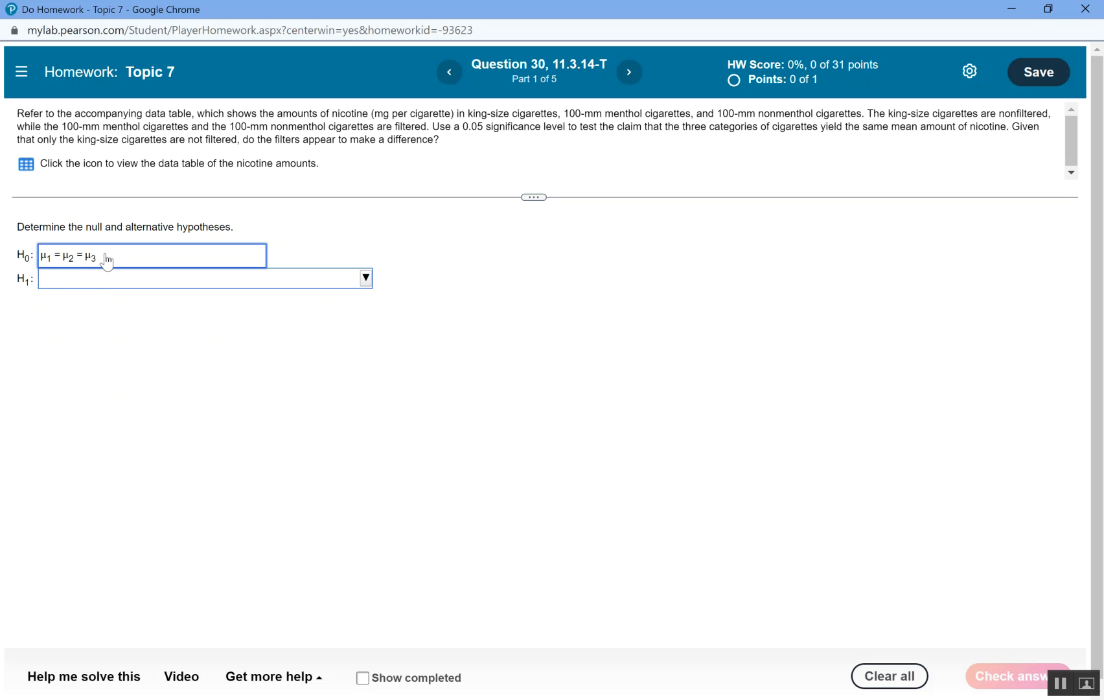
left_click(364, 277)
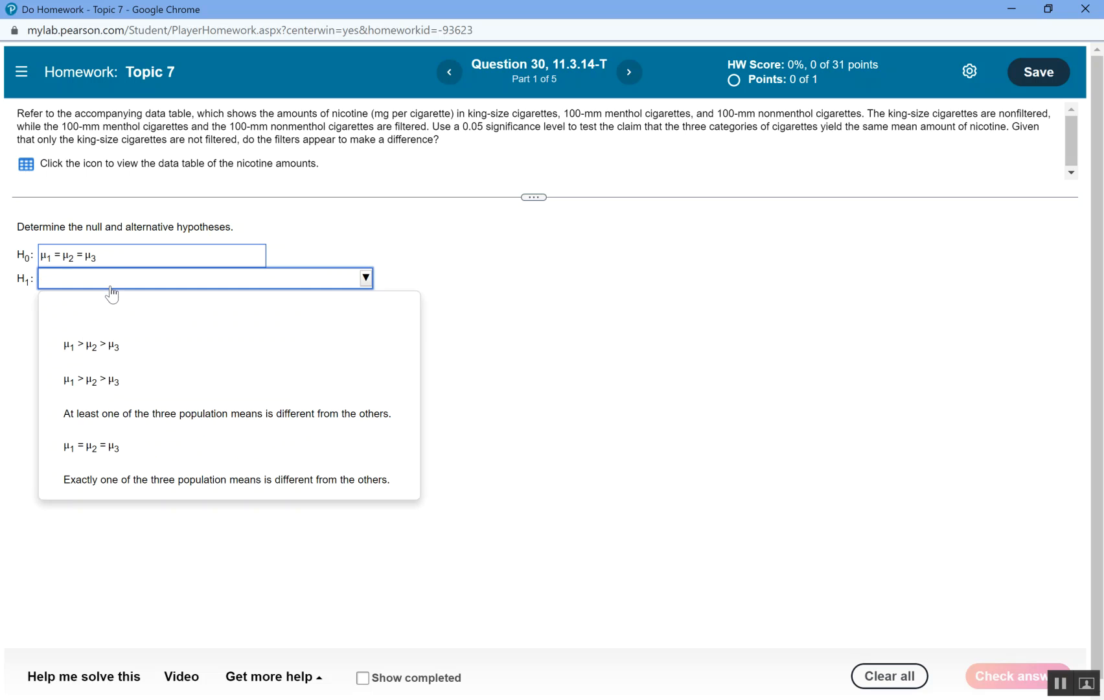
left_click(227, 413)
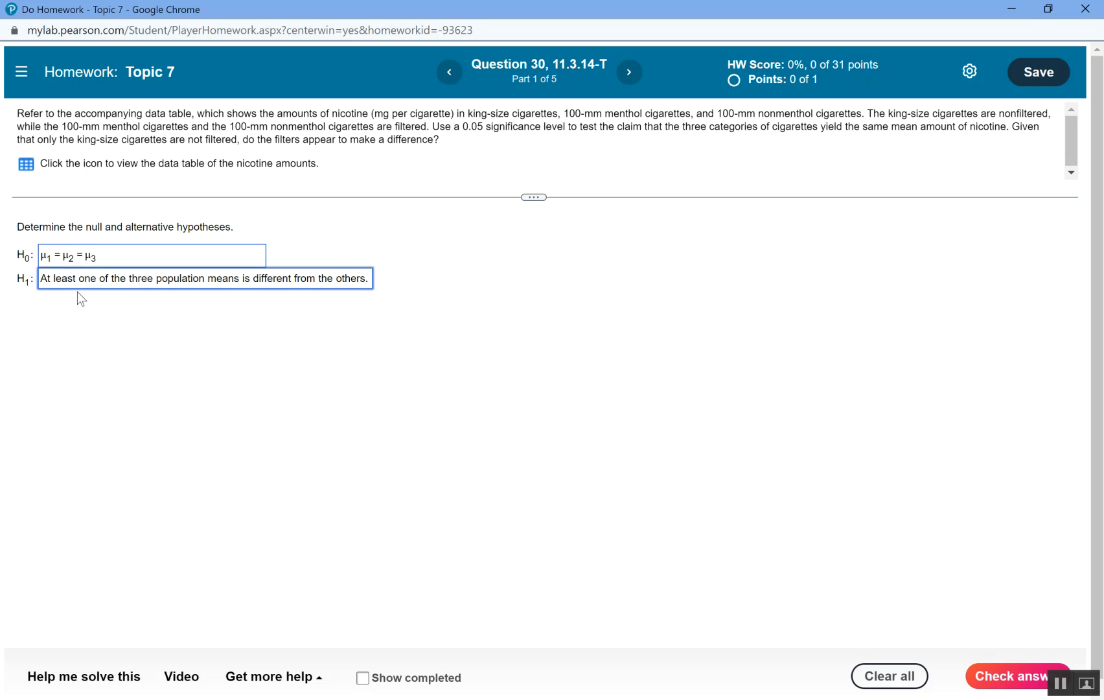
mouse_move(217, 289)
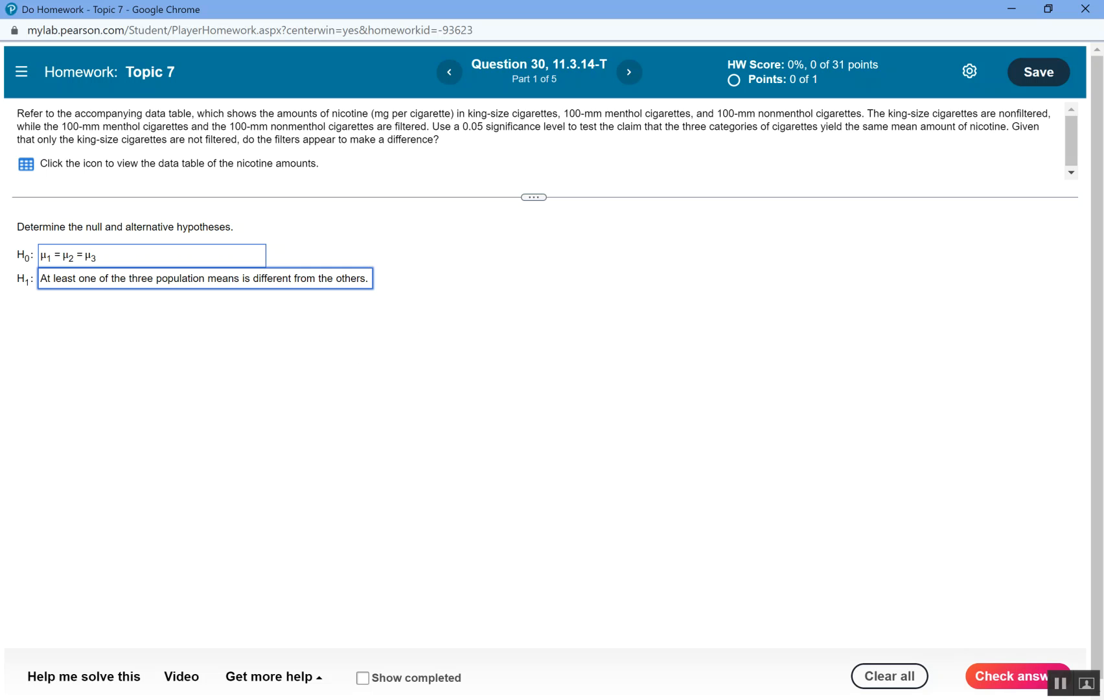
left_click(1016, 675)
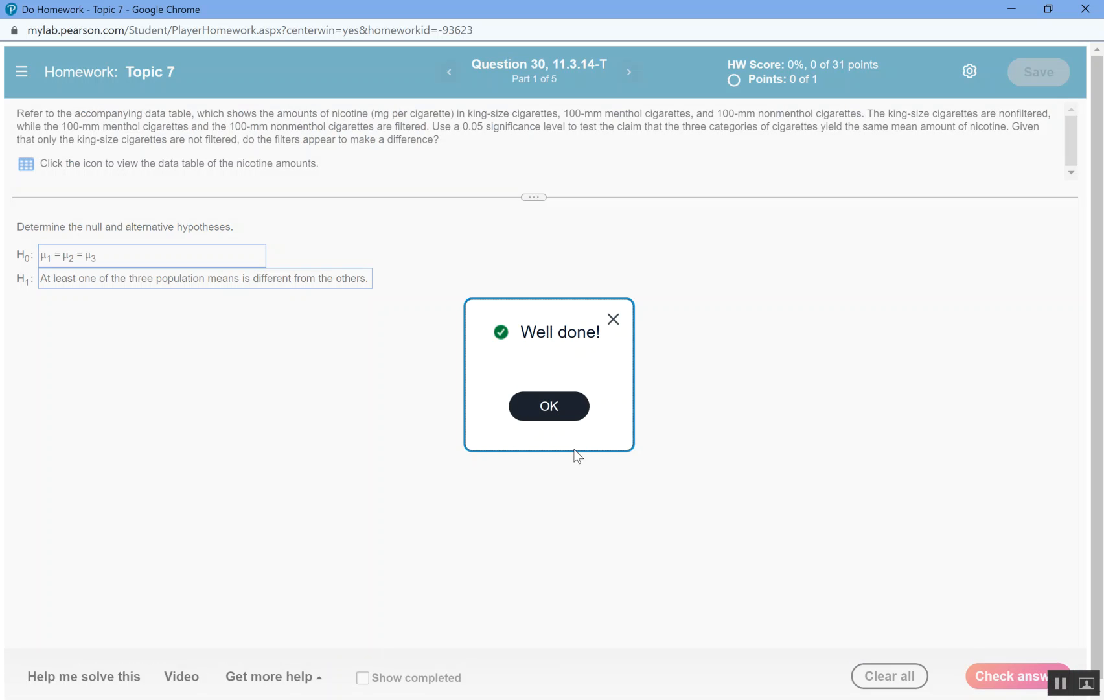
- Continue to part 2 and send the nicotine amounts data table to StatCrunch
left_click(548, 405)
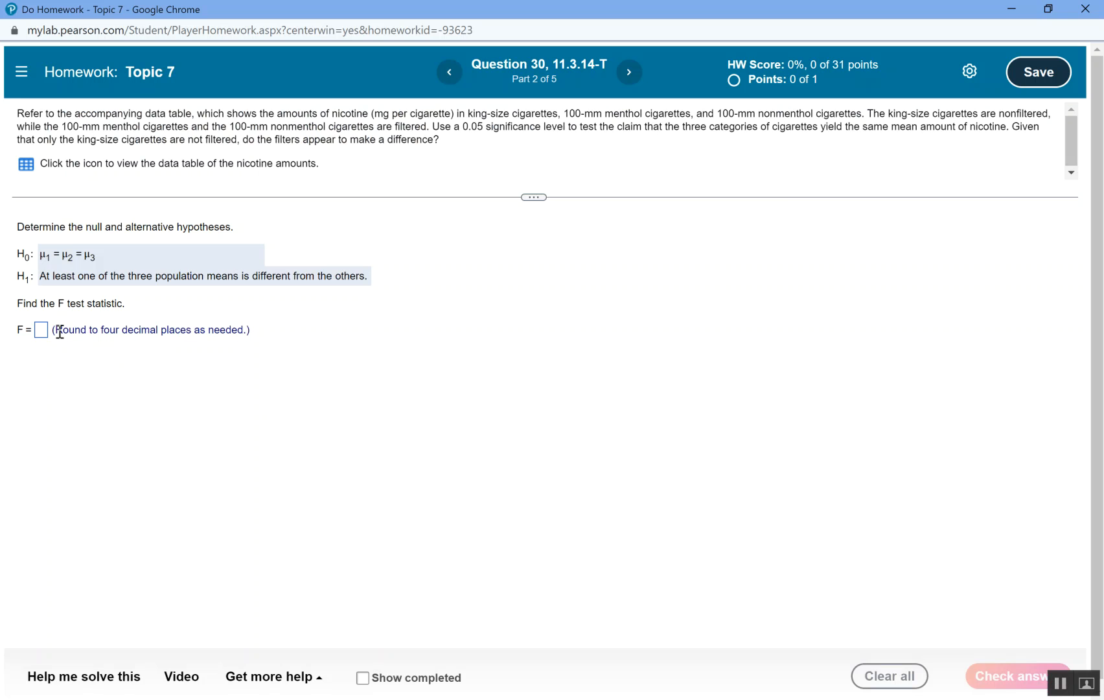
mouse_move(26, 163)
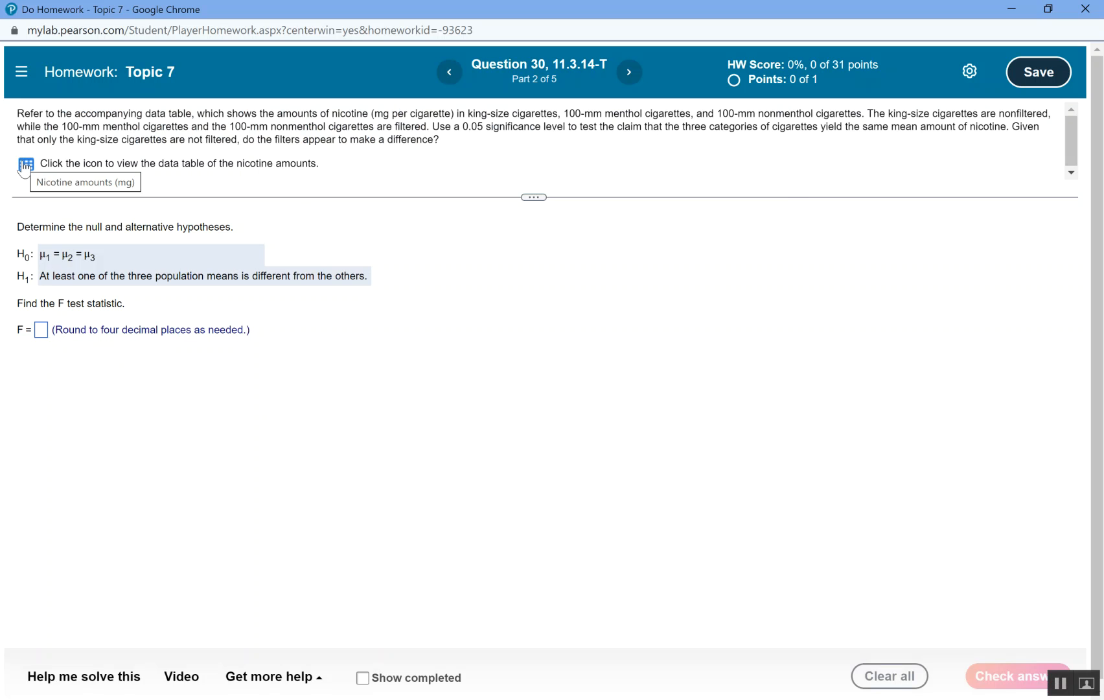
left_click(26, 163)
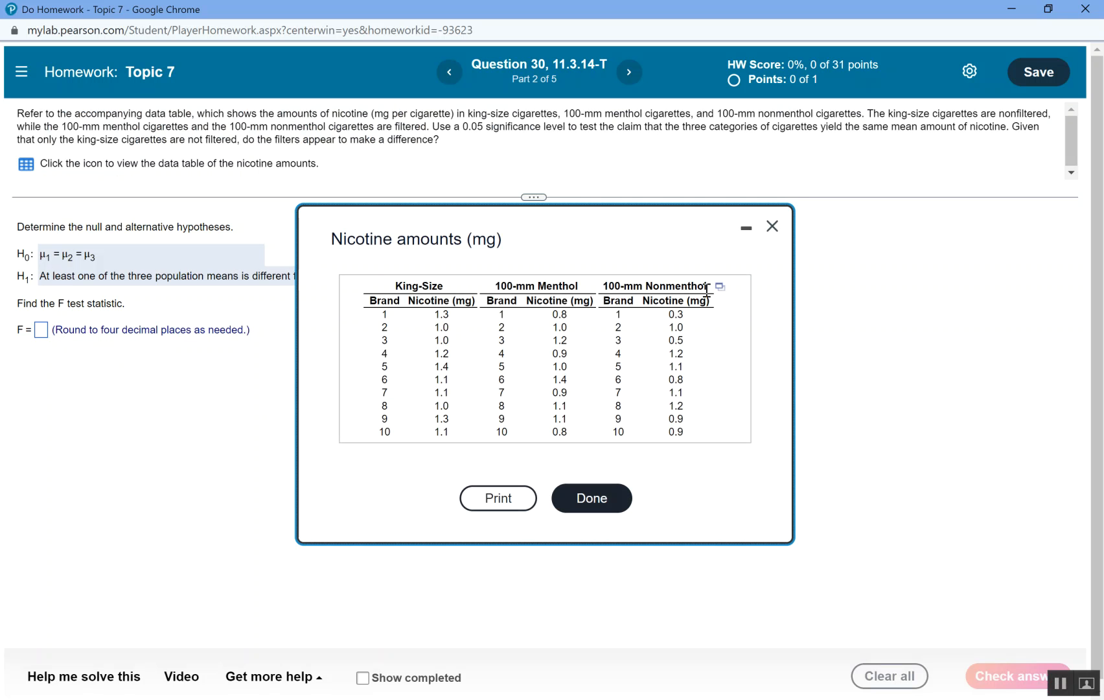
left_click(721, 286)
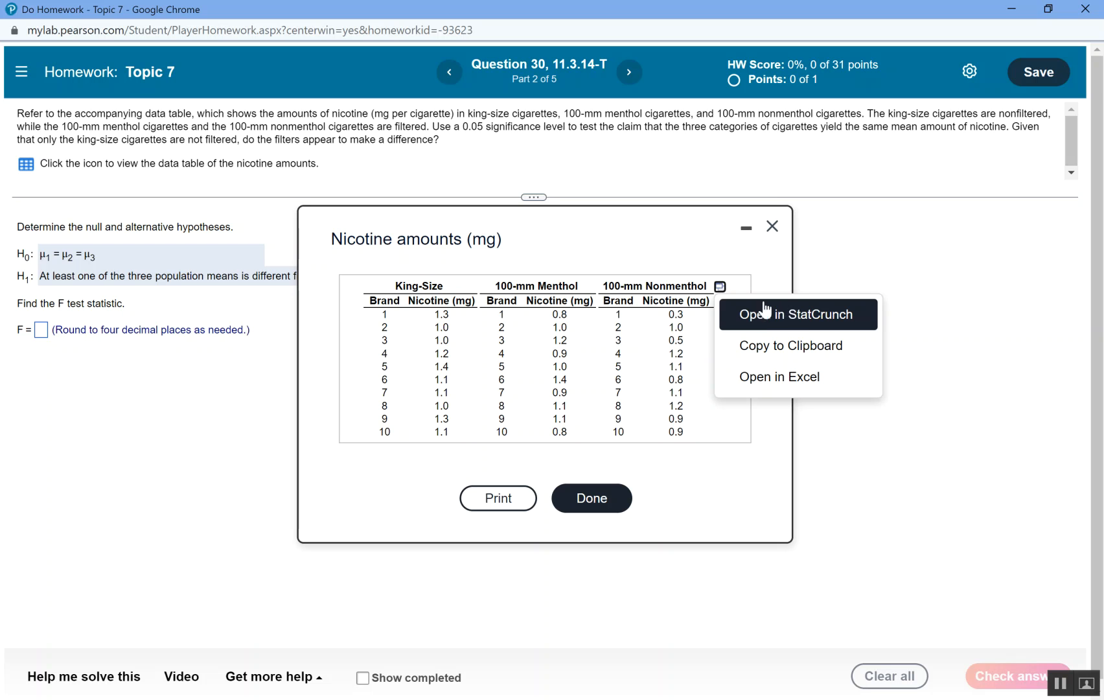
mouse_move(811, 327)
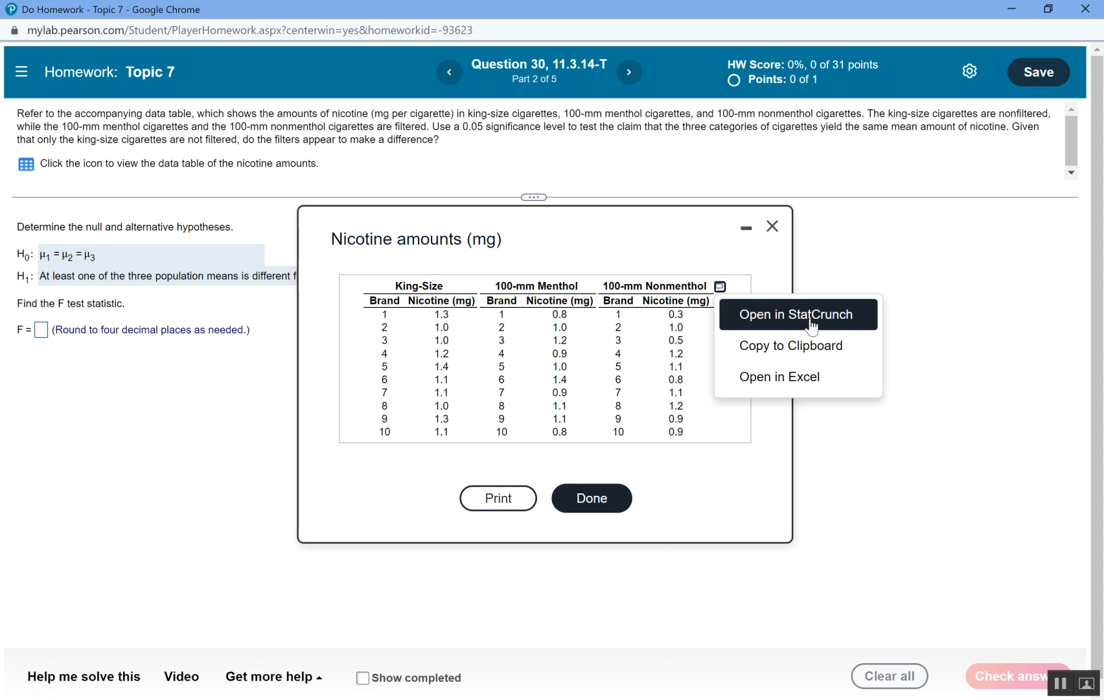
left_click(797, 313)
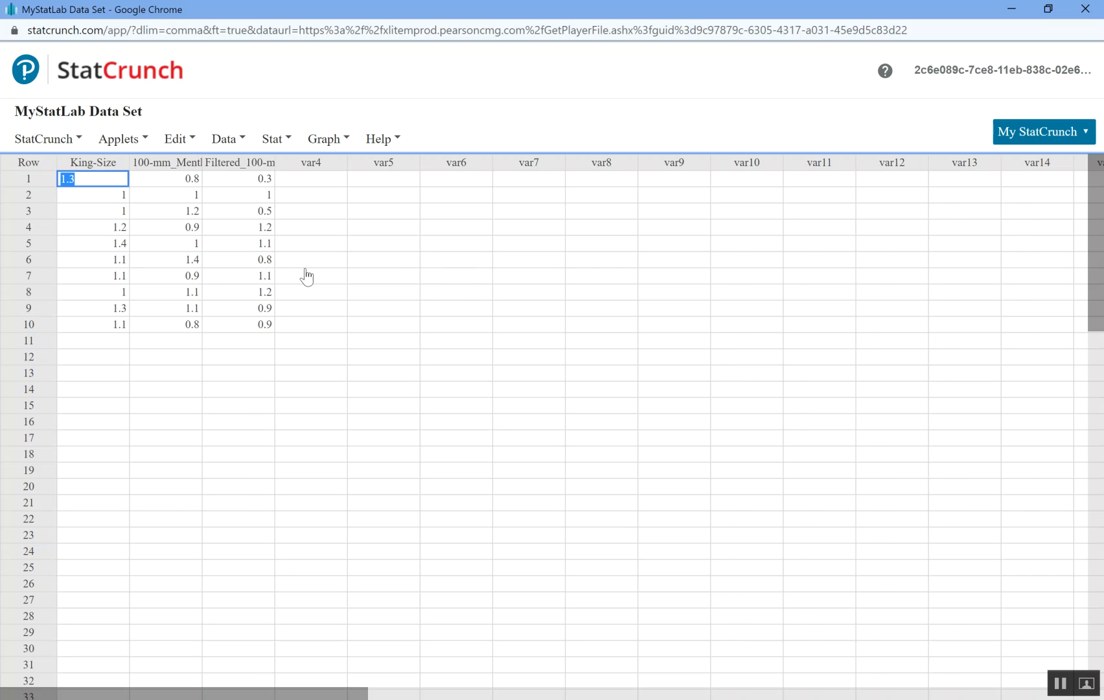
mouse_move(553, 444)
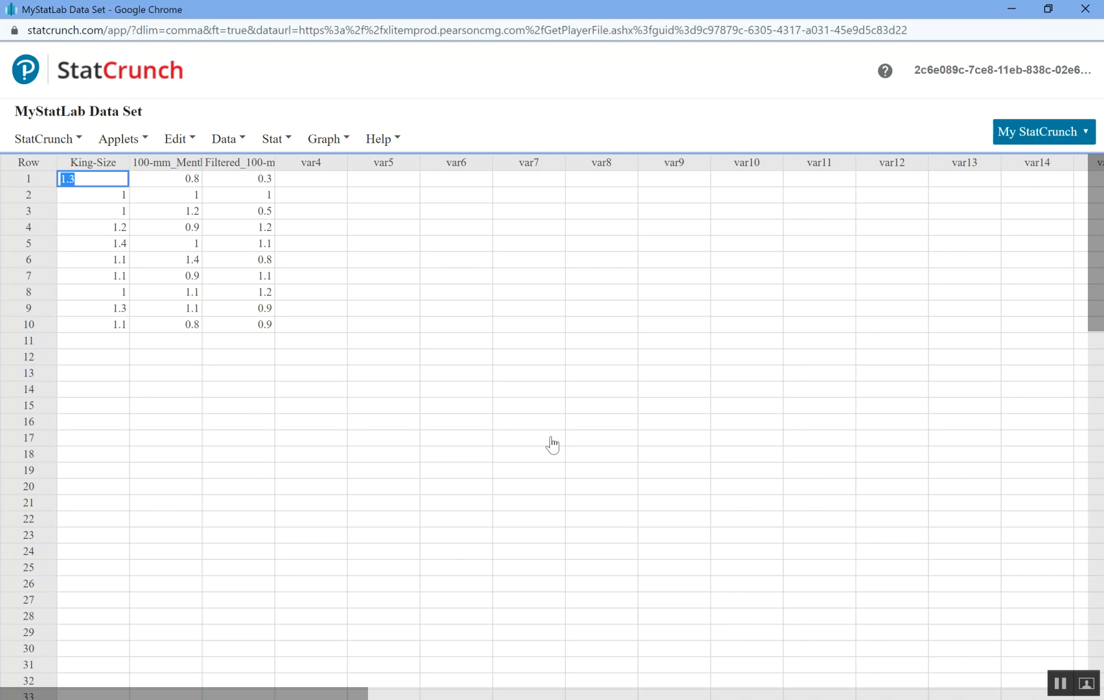
mouse_move(265, 158)
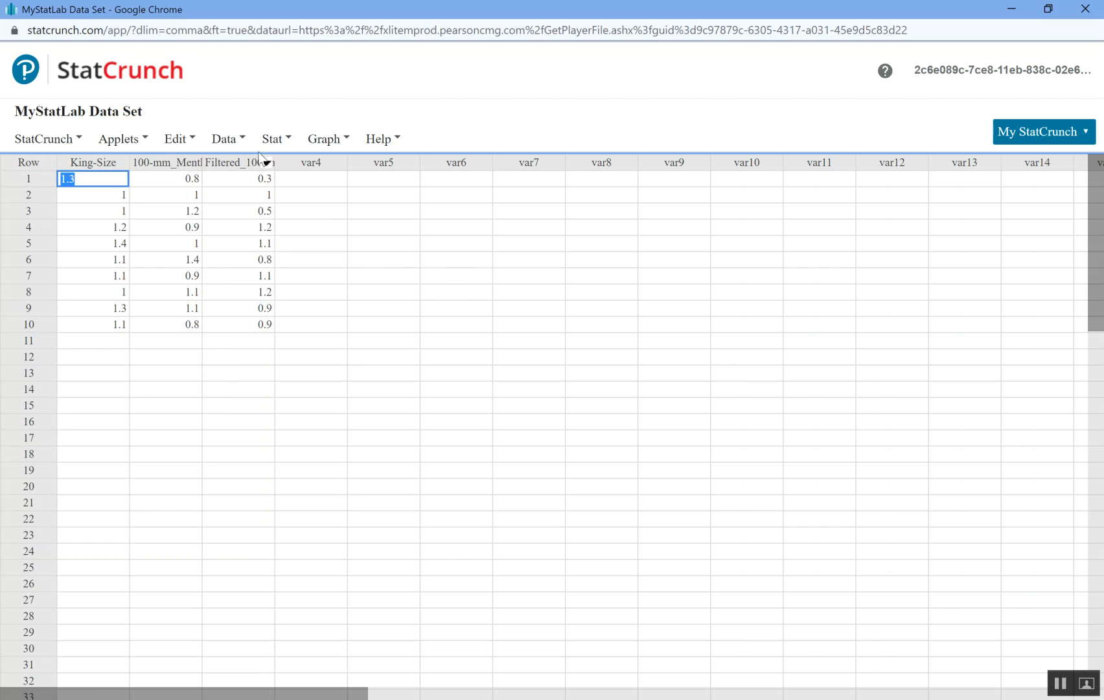
- Start a One Way ANOVA from the Stat menu for the nicotine data set
left_click(227, 138)
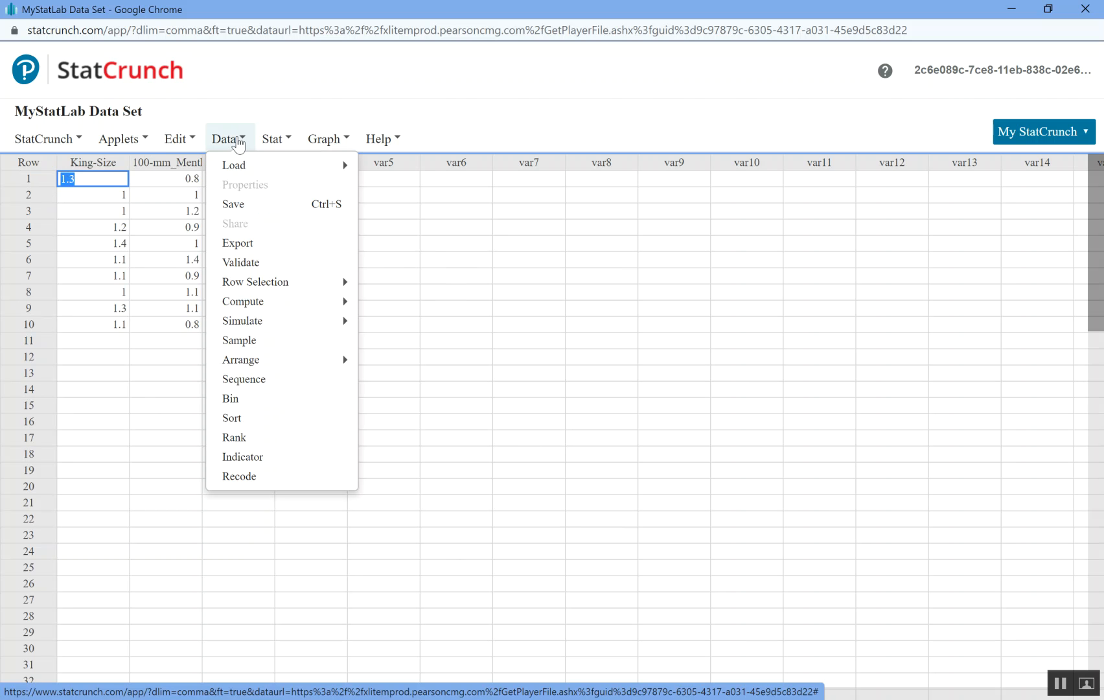
left_click(273, 139)
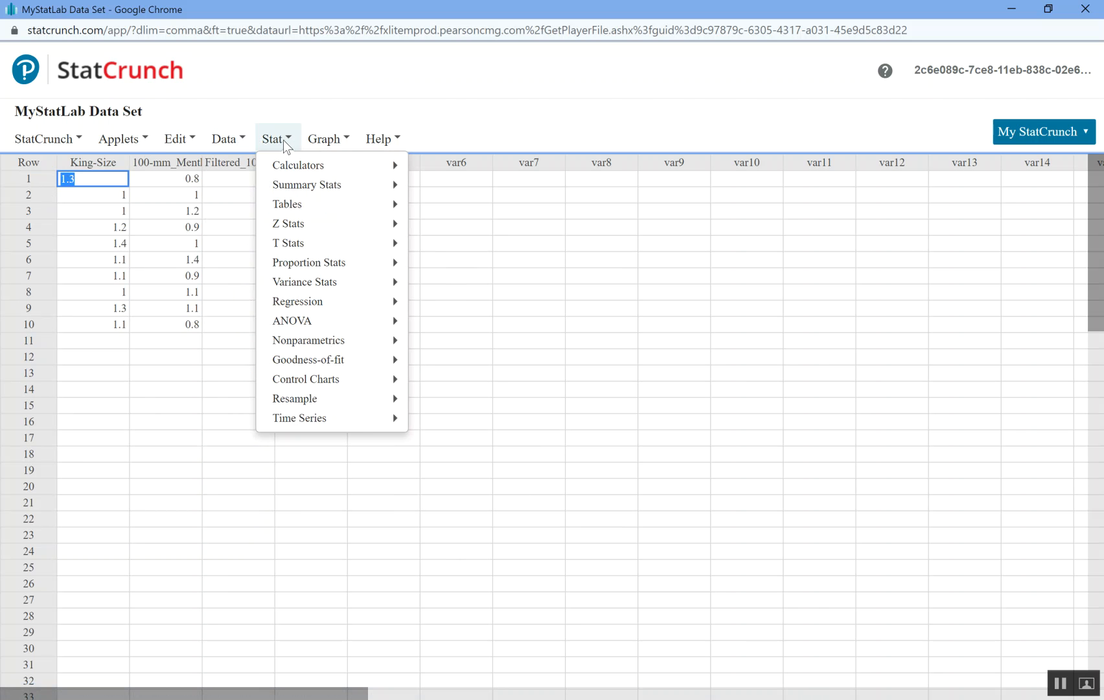
mouse_move(290, 321)
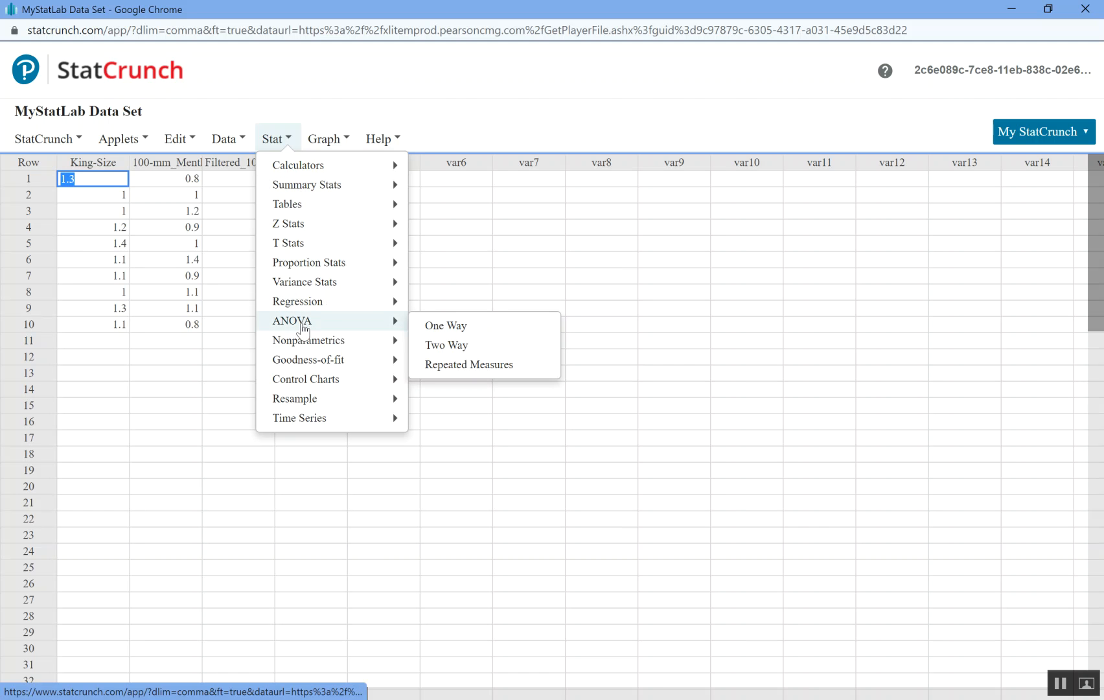
mouse_move(445, 325)
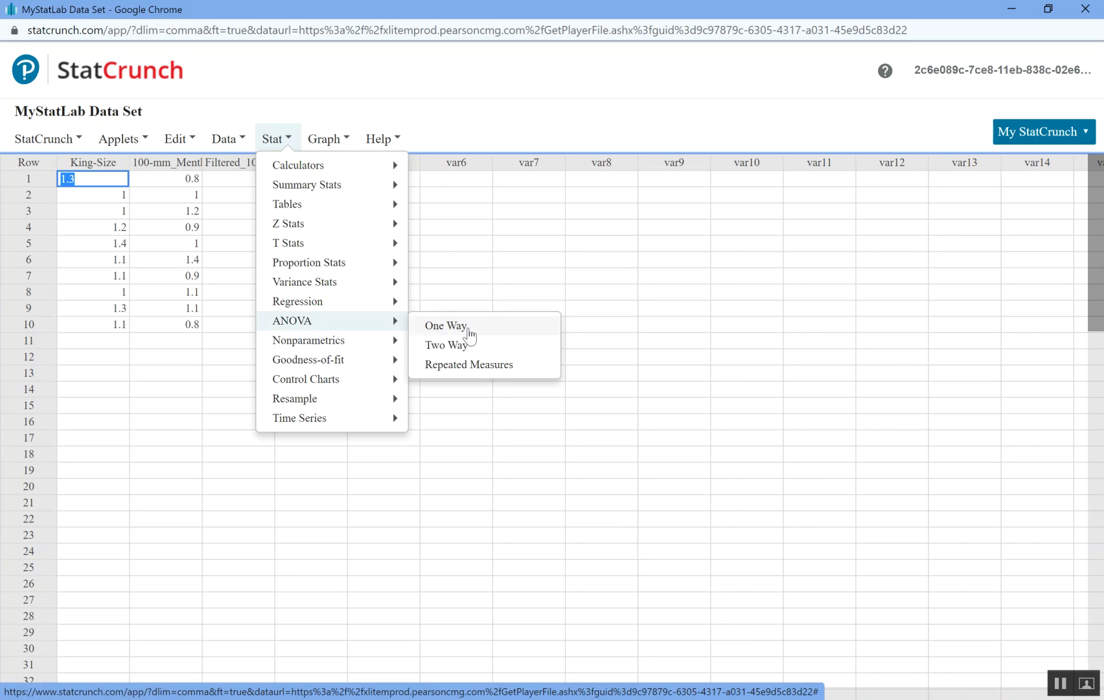
left_click(445, 326)
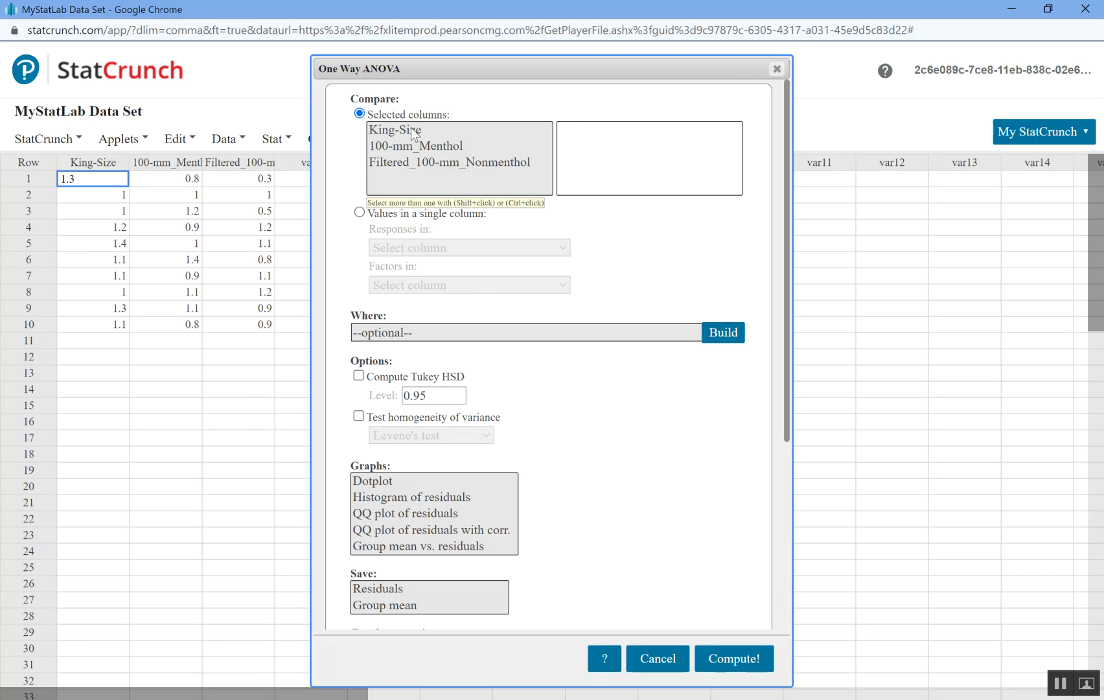
- Compare King-Size, 100-mm_Menthol and Filtered_100-mm_Nonmenthol, computing F = 3.2444 and P-value 0.0546
left_click(394, 131)
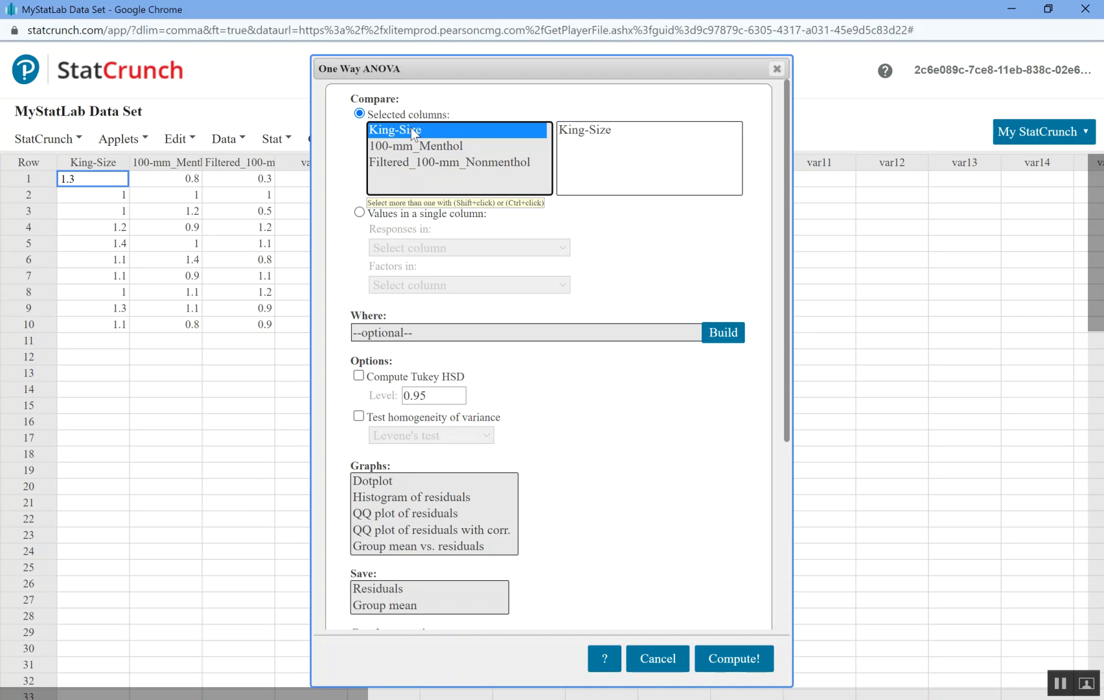
left_click(416, 145)
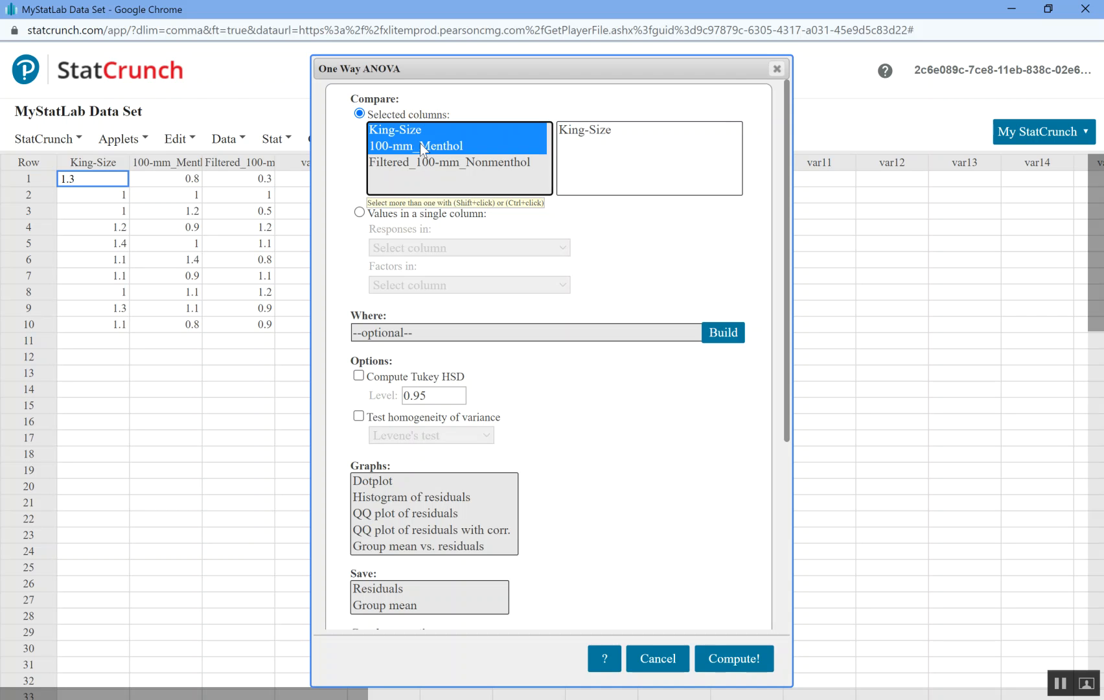
left_click(452, 162)
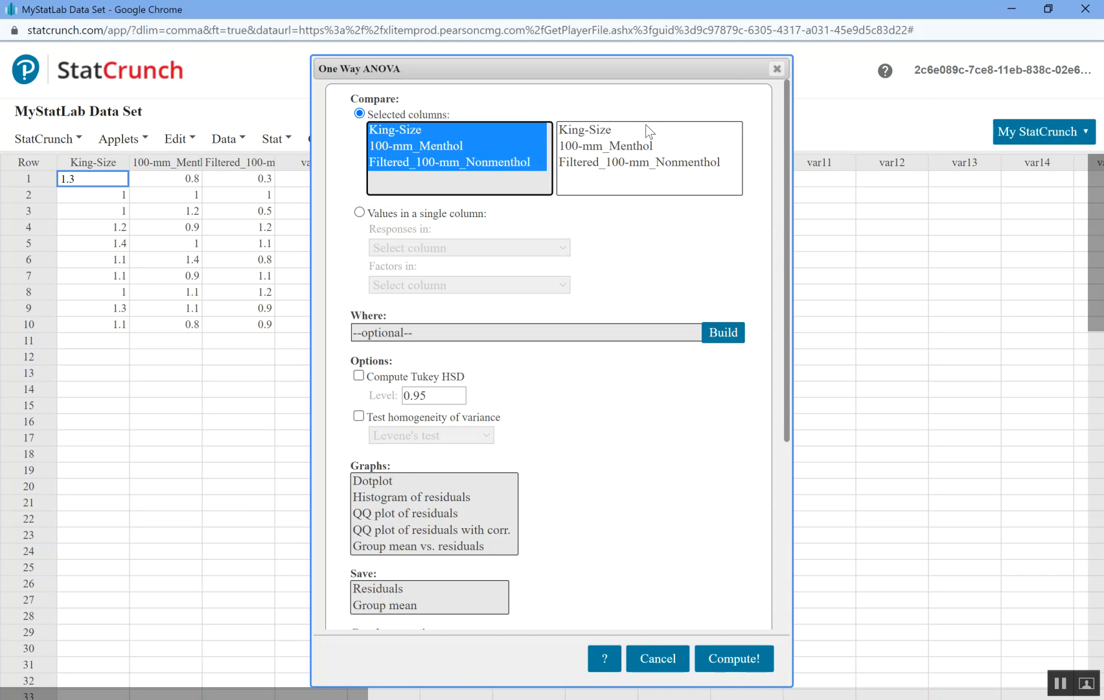
mouse_move(613, 158)
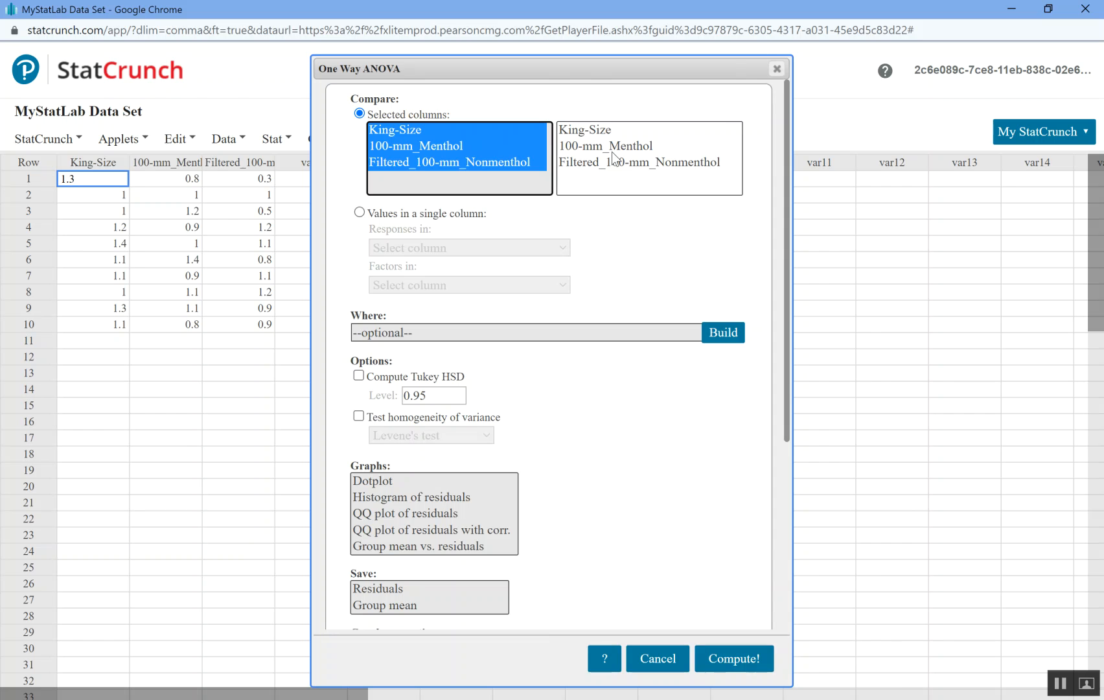
mouse_move(663, 591)
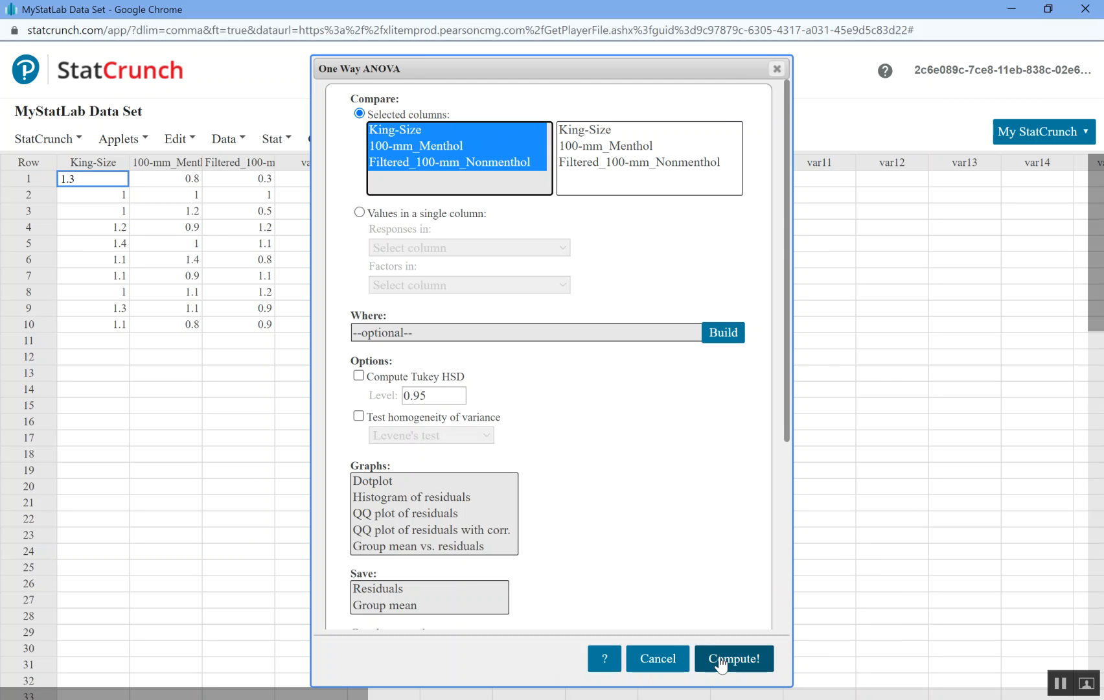
left_click(733, 658)
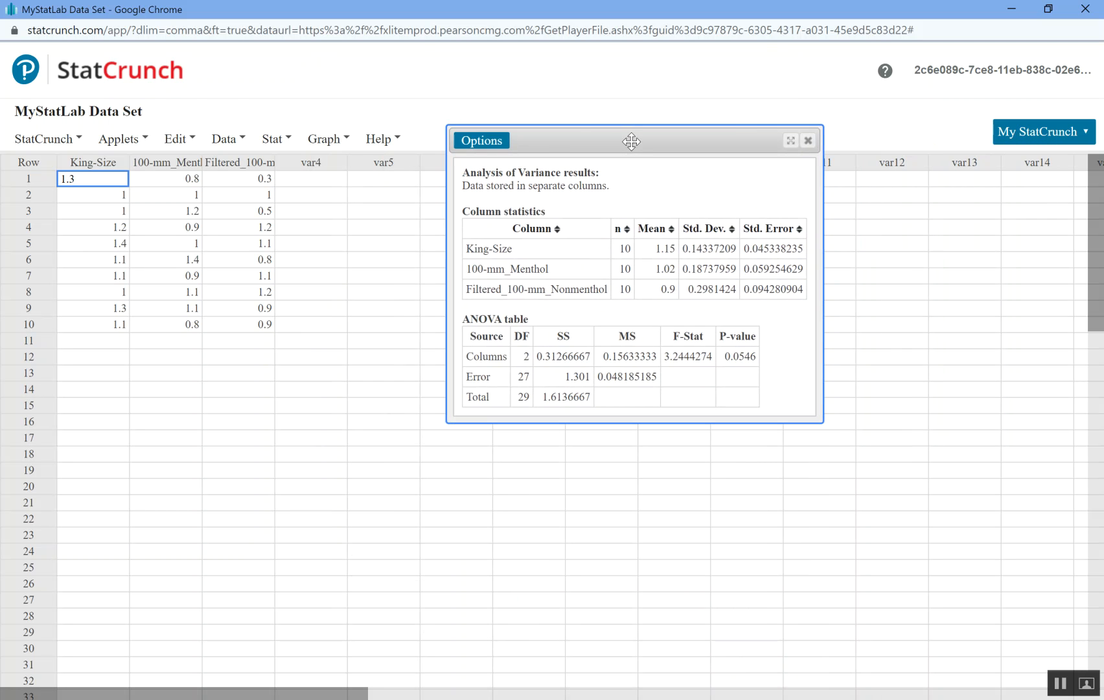
left_click(481, 141)
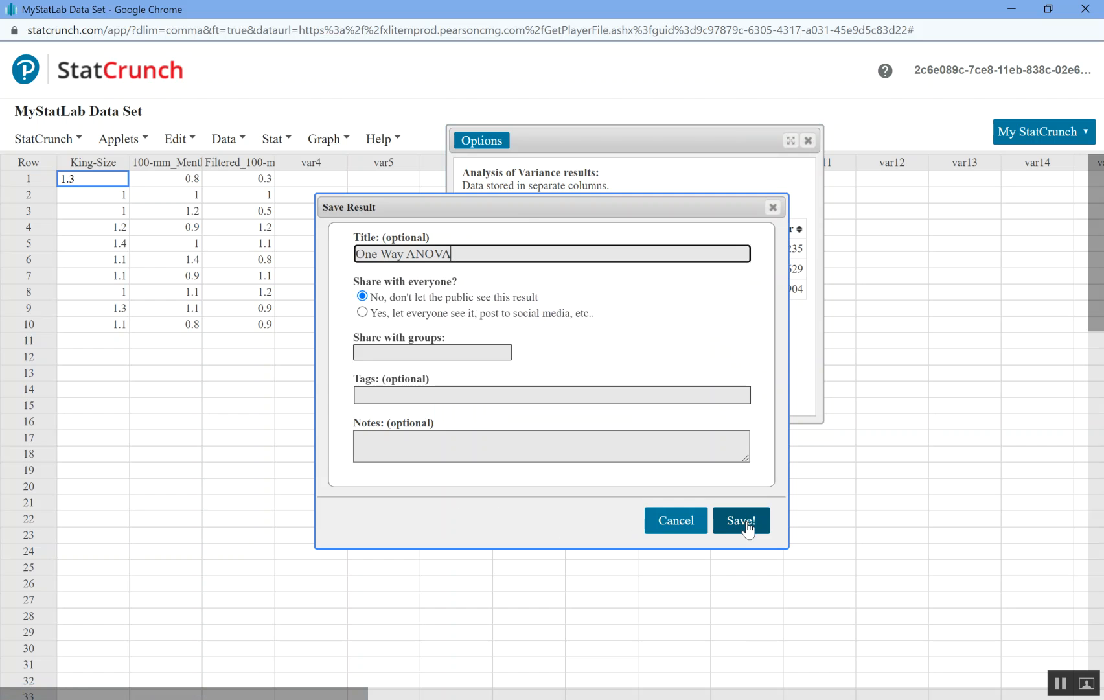
- Save the One Way ANOVA result to My Results and view it on its own page
left_click(740, 519)
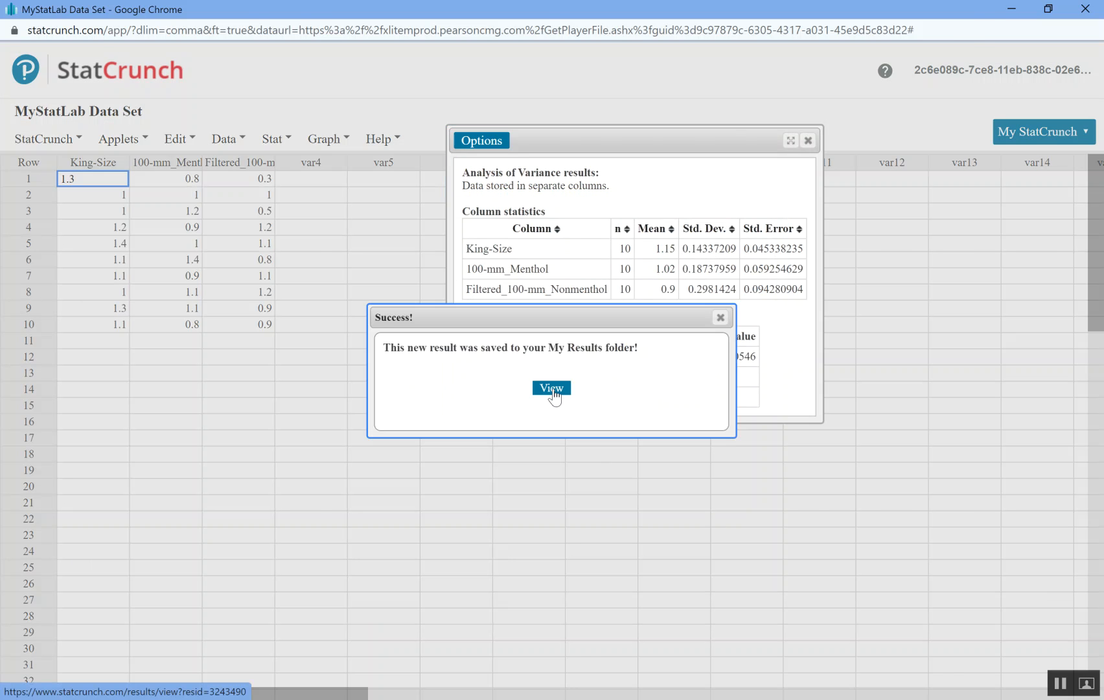
left_click(550, 387)
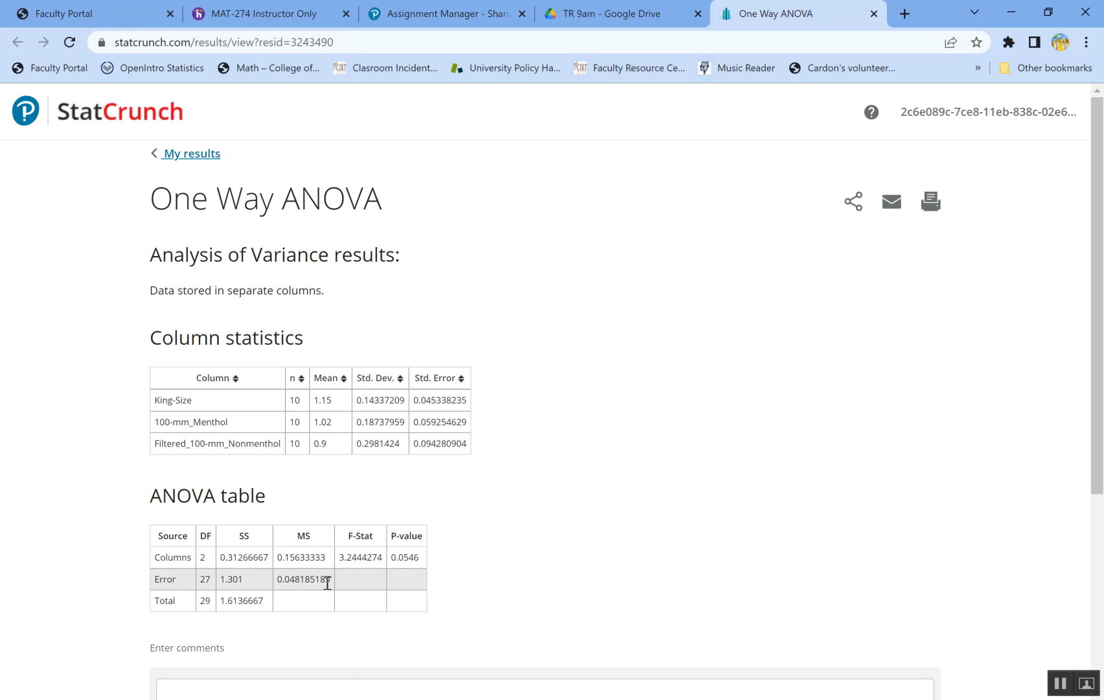
scroll("down", 3)
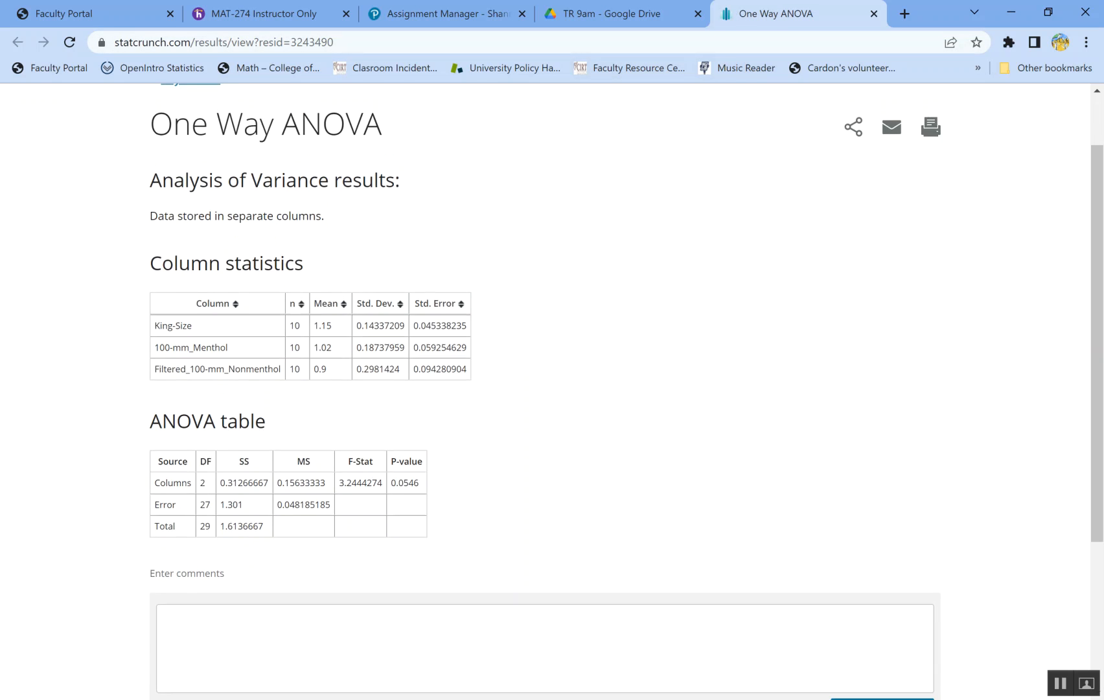
scroll("down", 3)
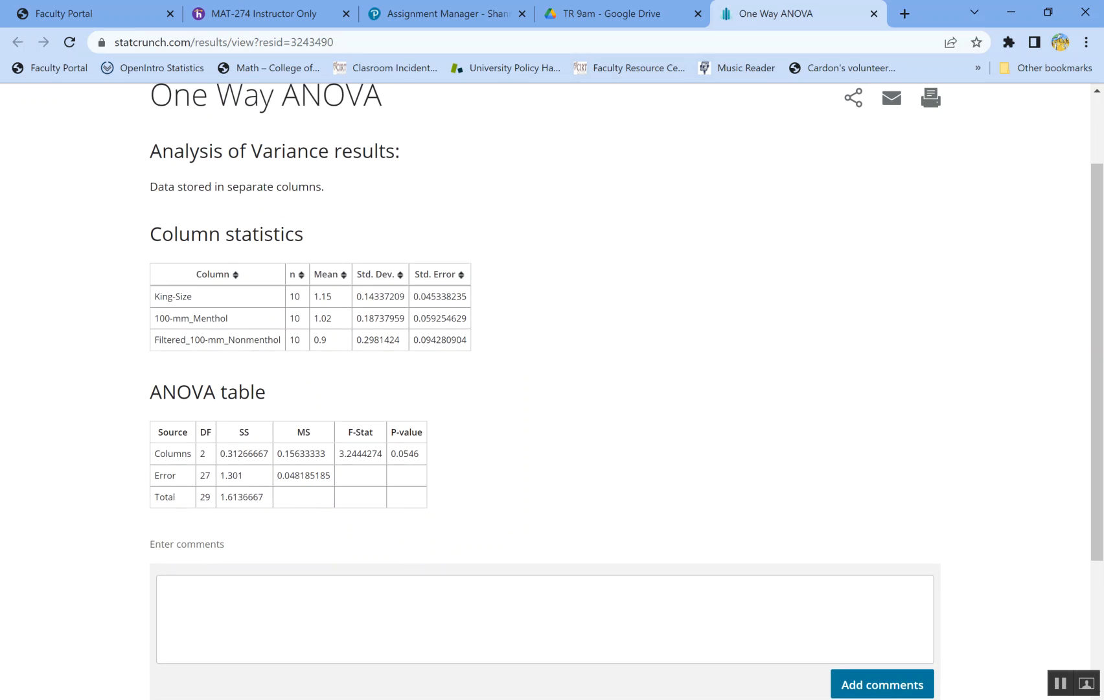
scroll("down", 3)
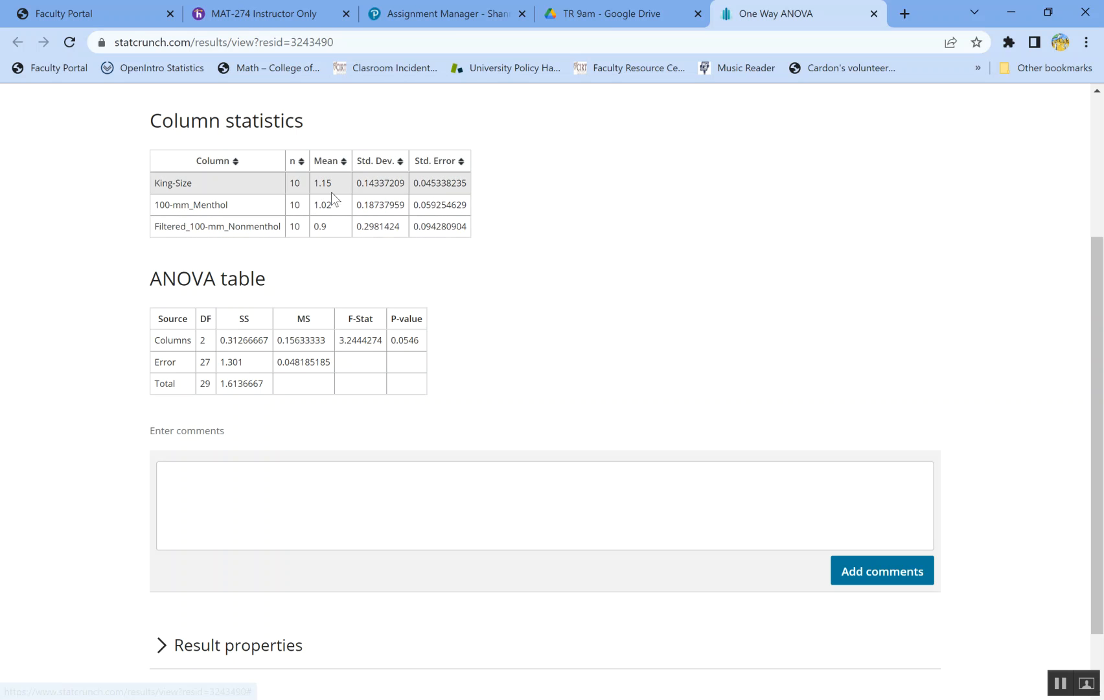
mouse_move(386, 171)
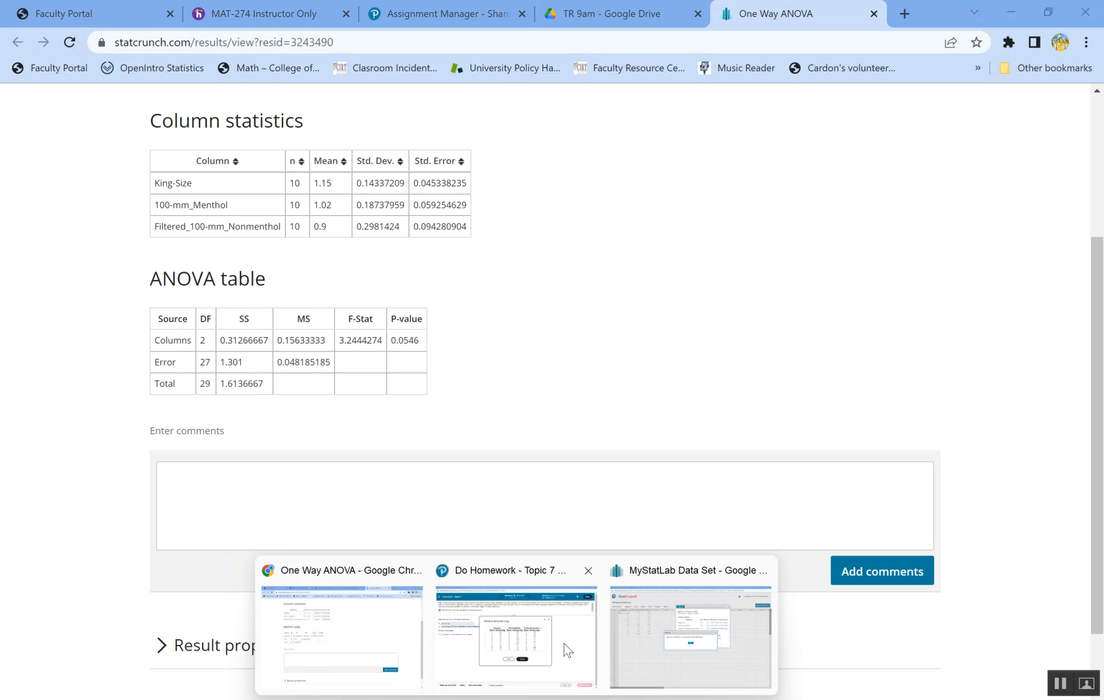
- Enter F = 3.244427 as the test statistic in the homework and check the answer
left_click(515, 637)
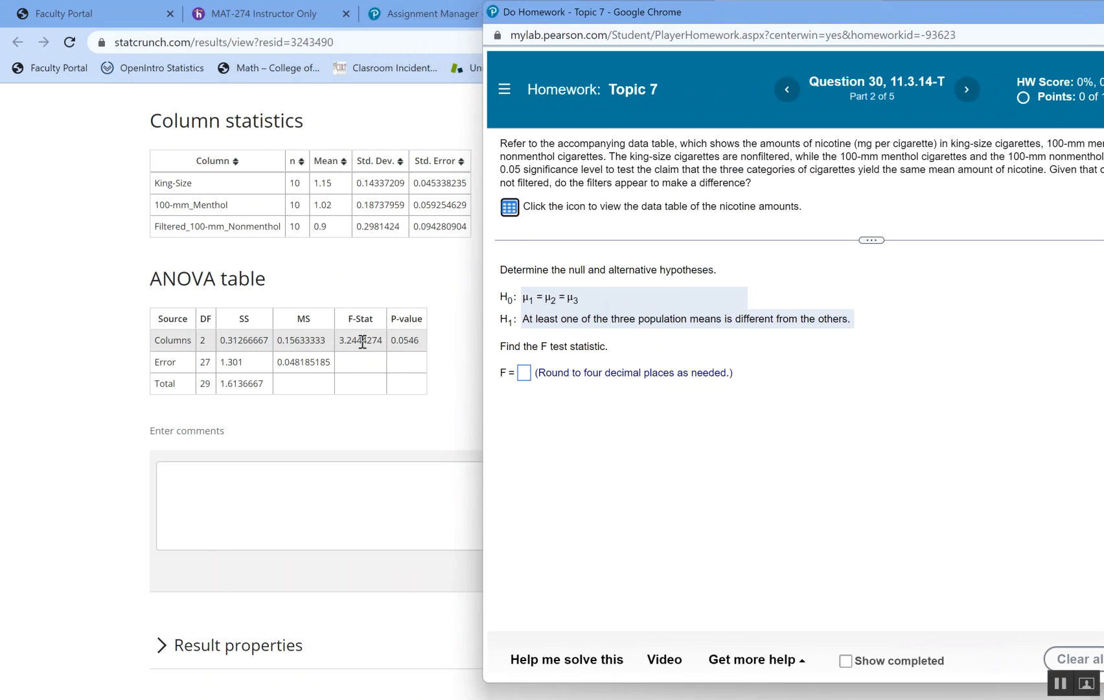
double_click(360, 339)
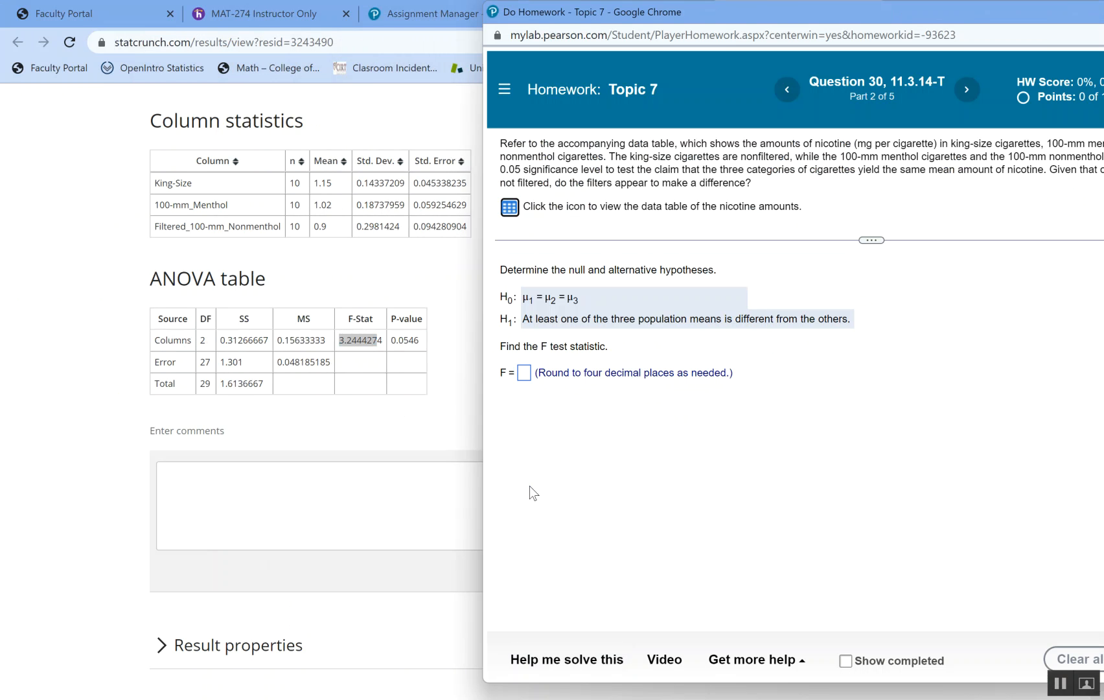
left_click(523, 372)
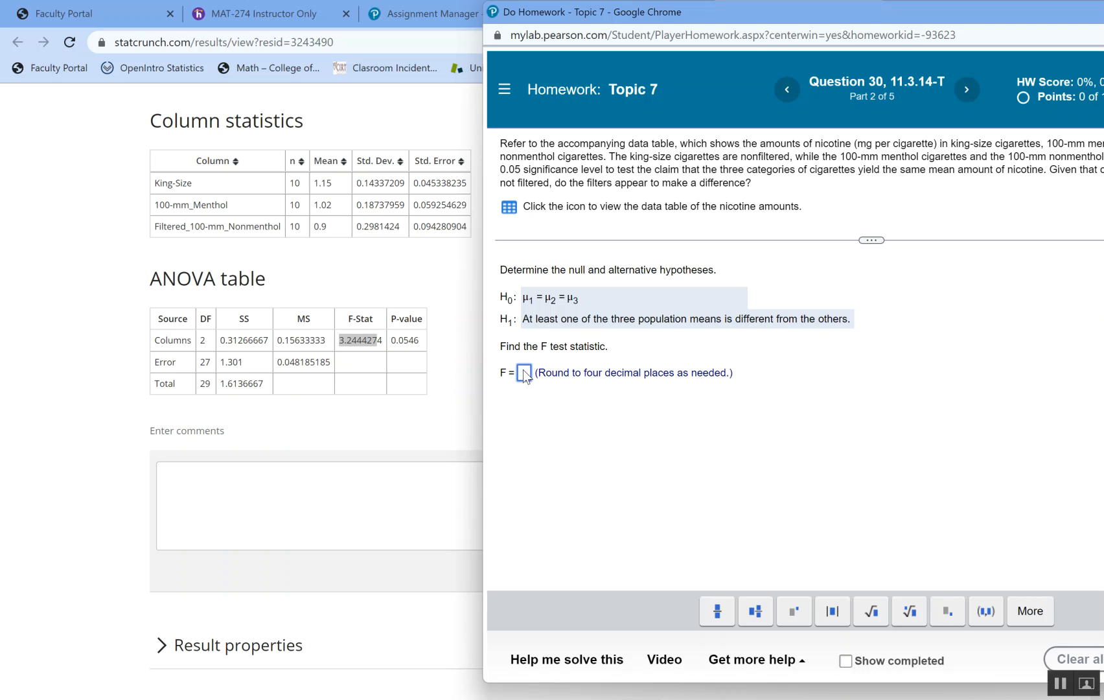
type("3.244427")
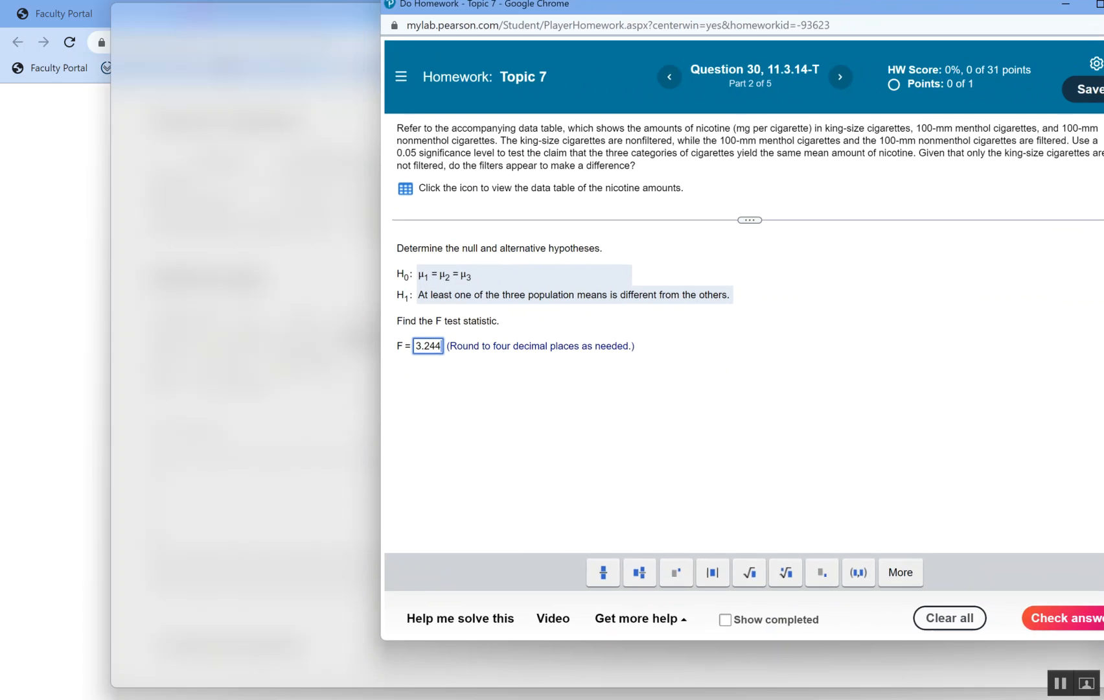
left_click(1060, 617)
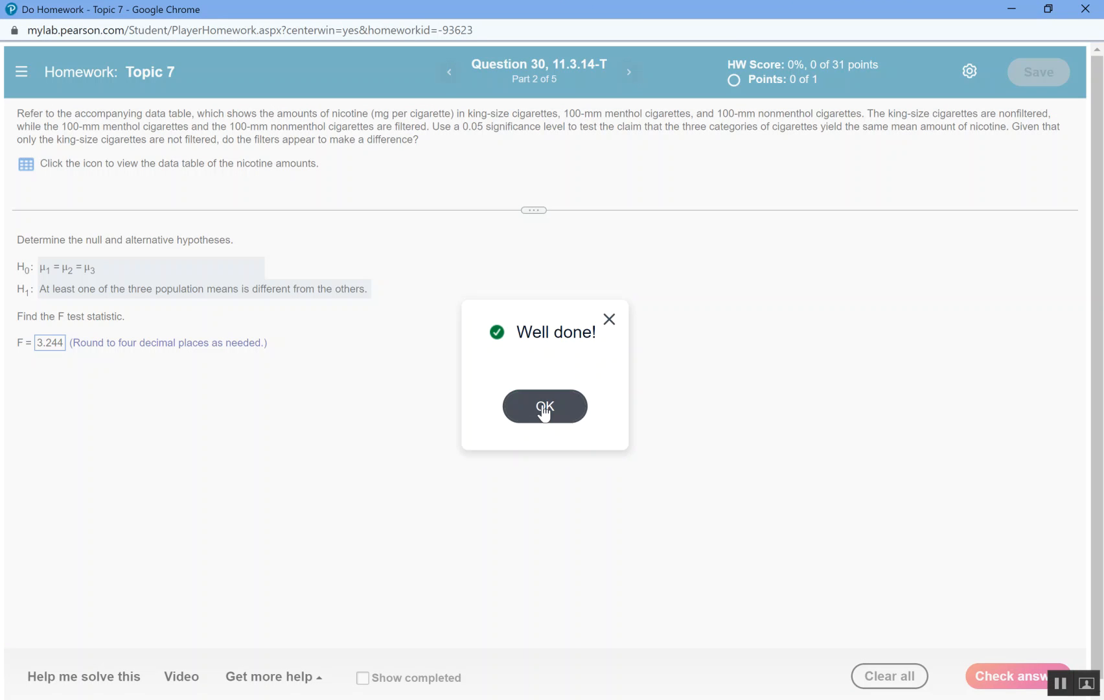
- Dismiss the Well done message to advance to Part 3, the P-value question
left_click(544, 406)
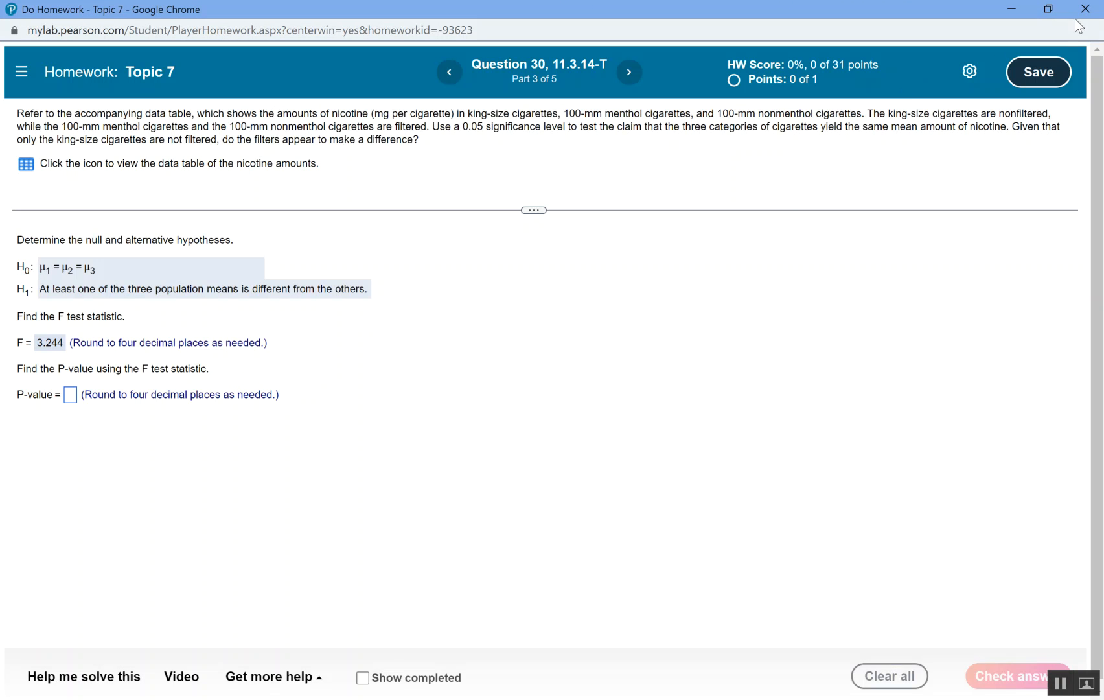
mouse_move(975, 627)
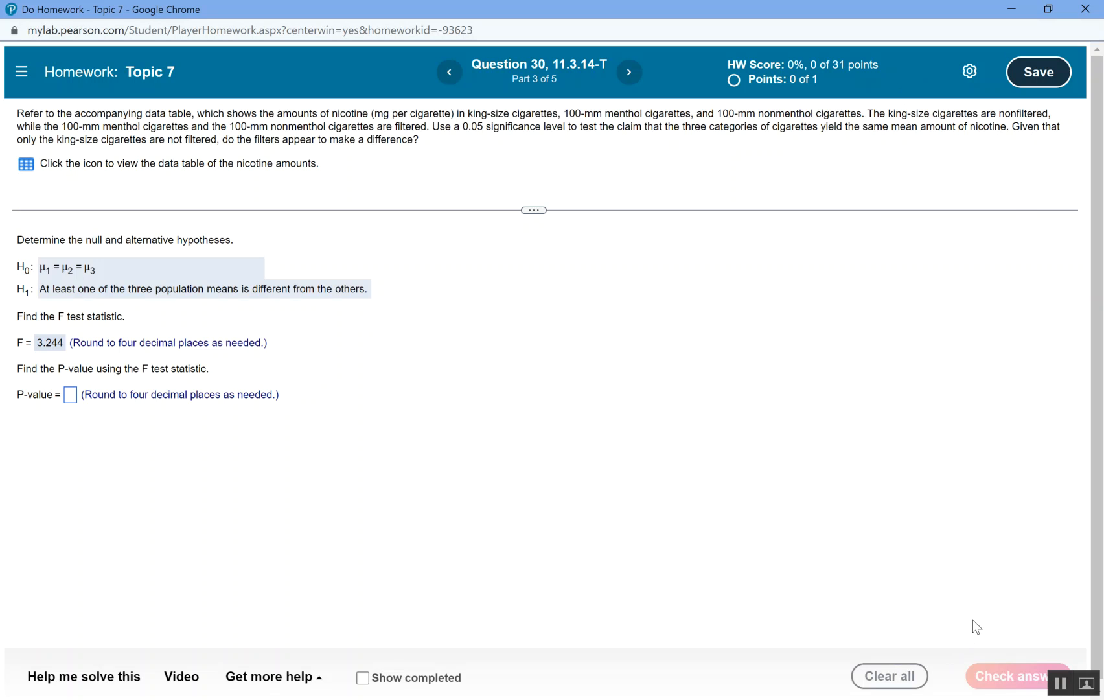
mouse_move(850, 392)
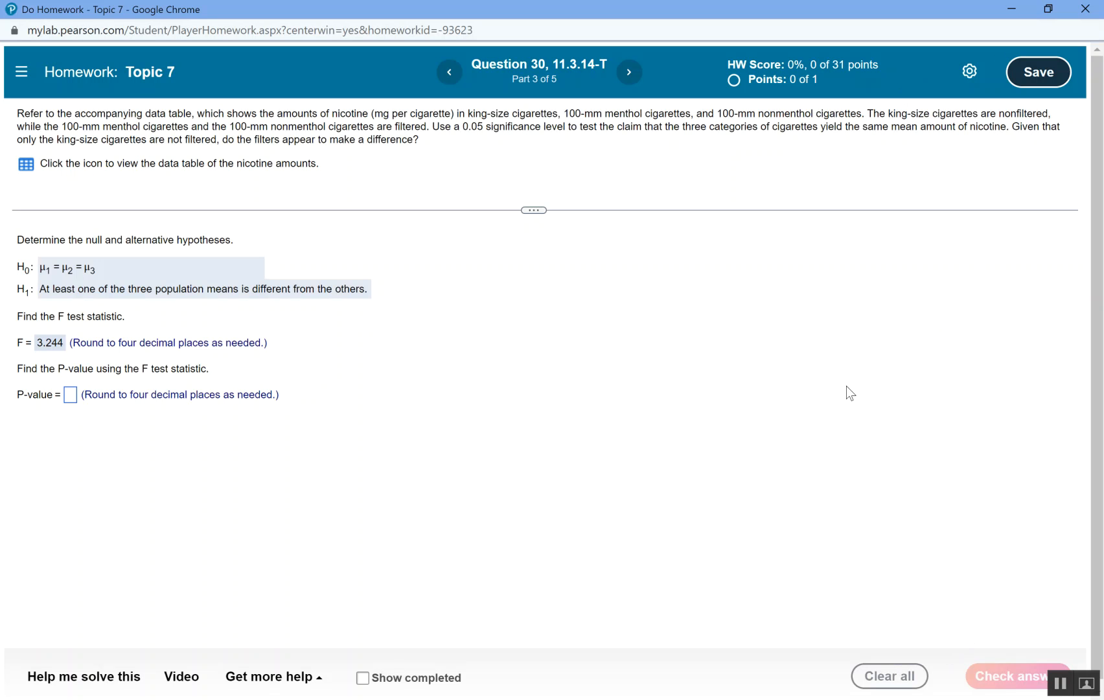
mouse_move(746, 672)
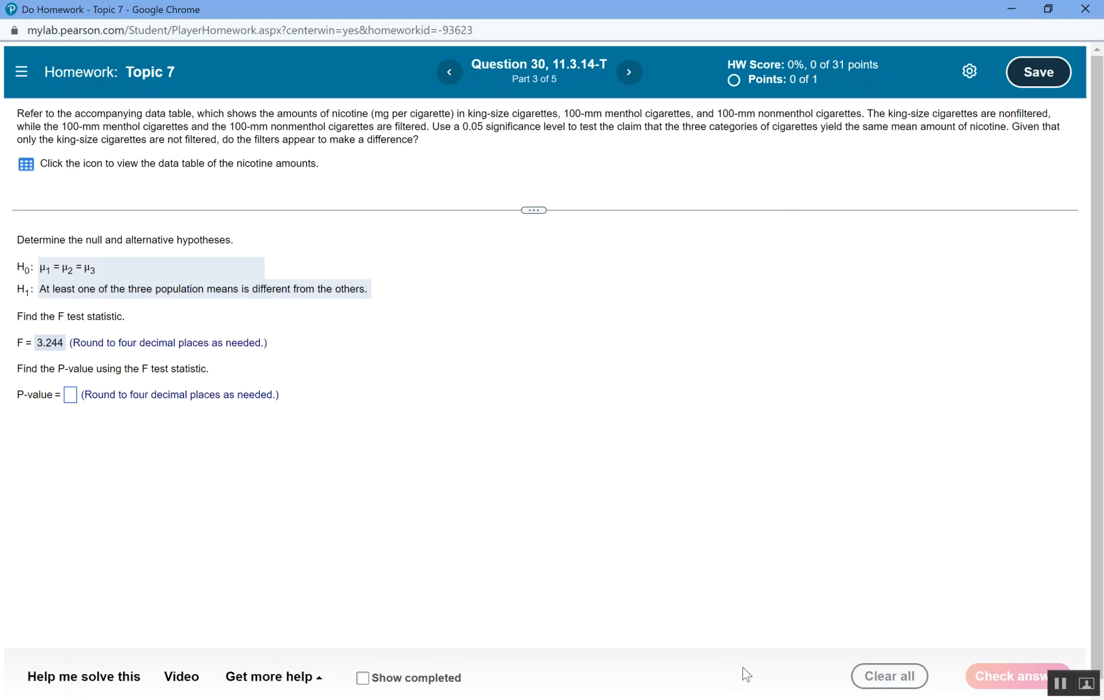